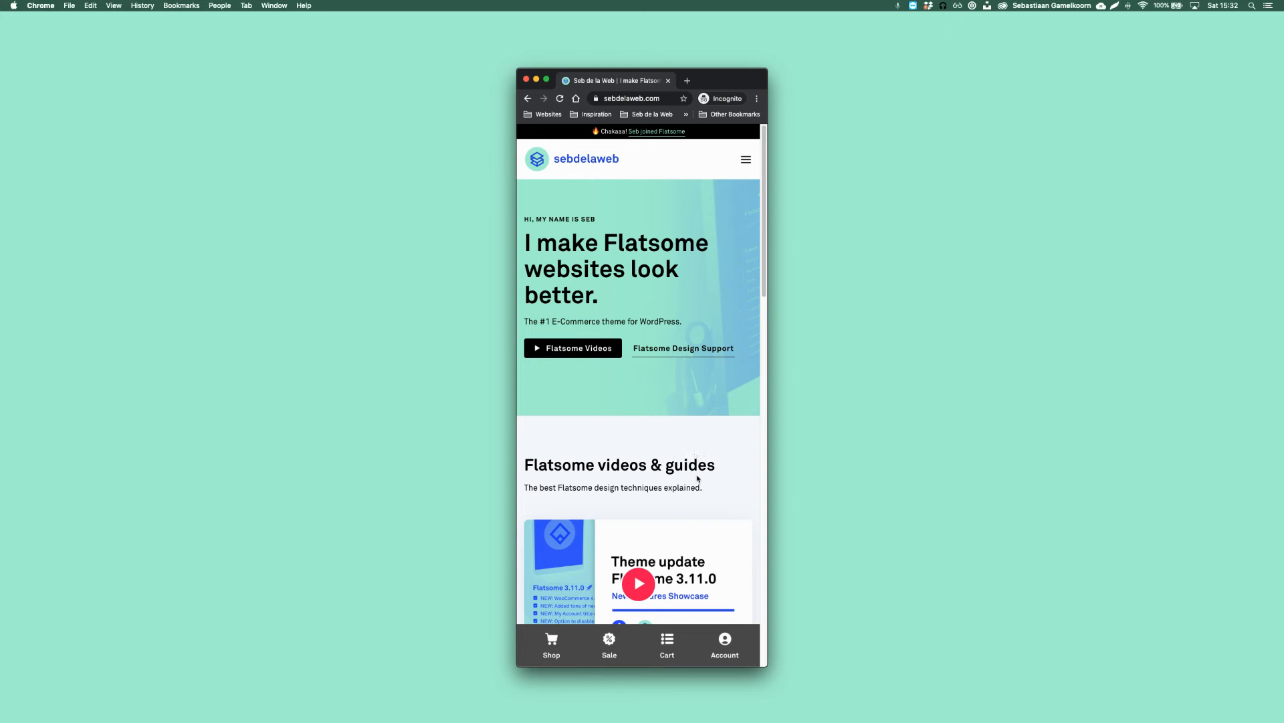
{"action": "mouse_move", "coordinate": [551, 645]}
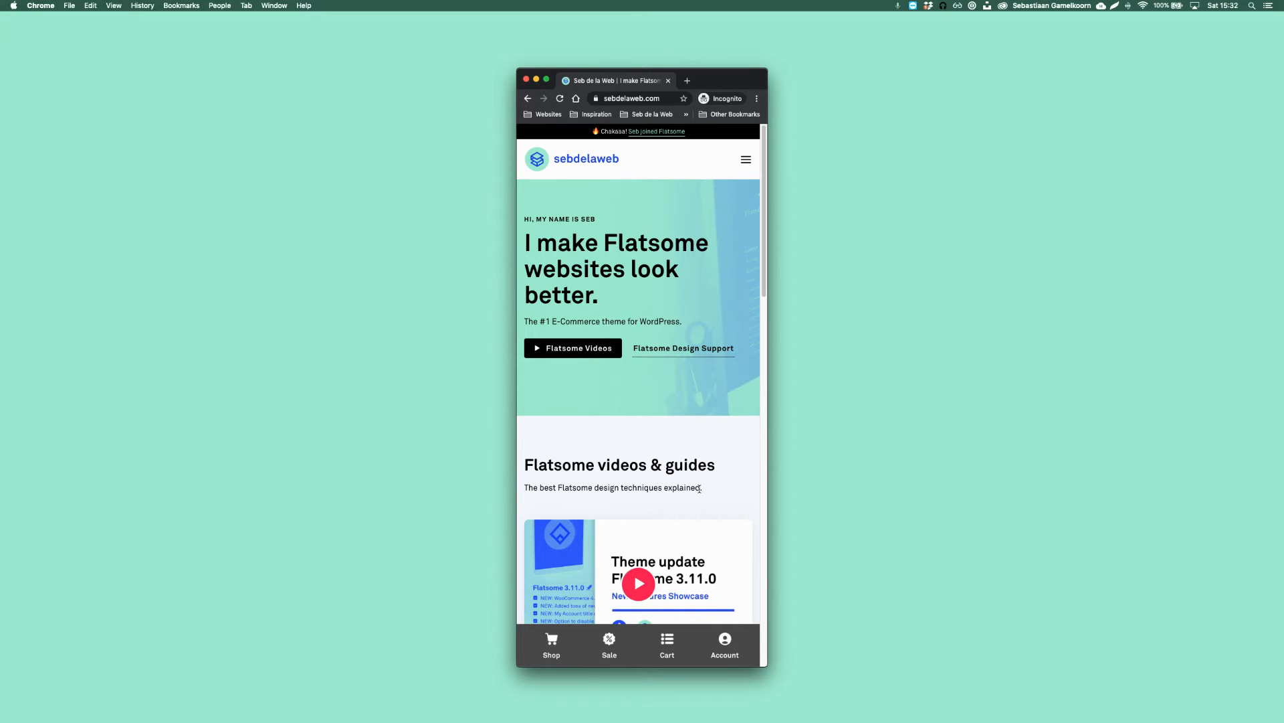
Step: Scroll the mobile preview to check the sticky Shop/Sale/Cart/Account bar
{"action": "scroll", "scroll_direction": "down", "scroll_amount": 3}
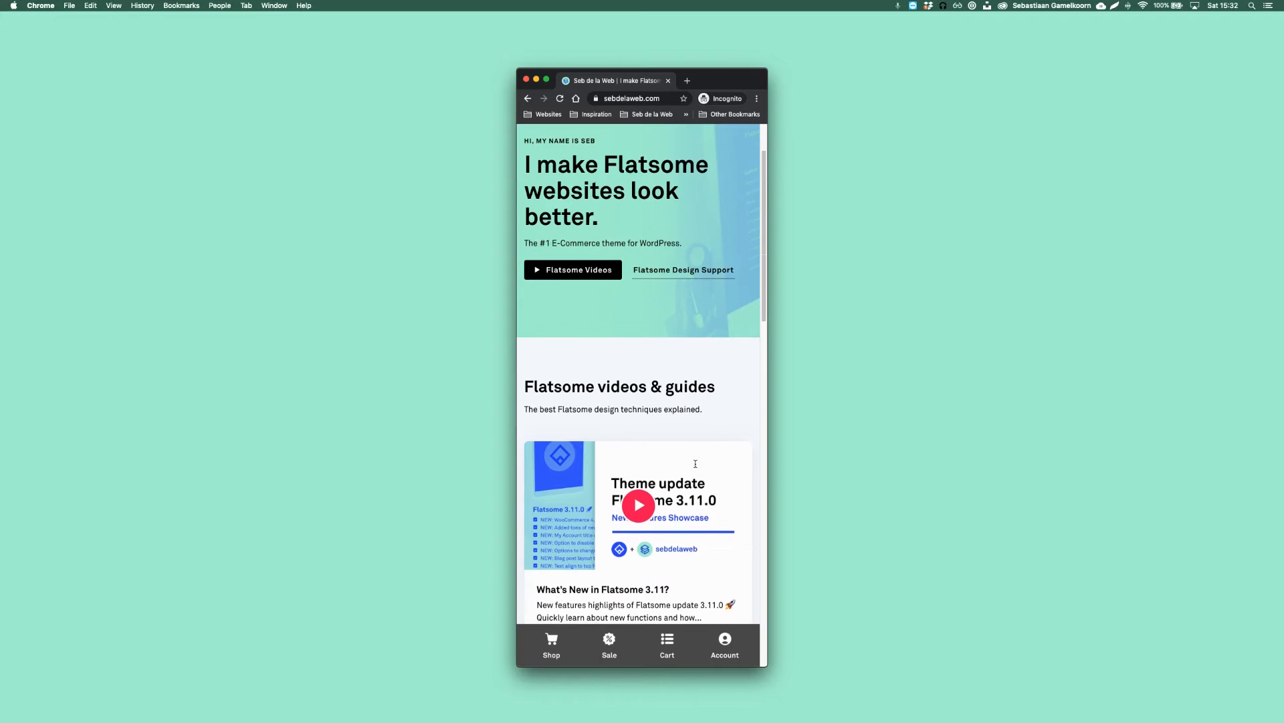
{"action": "scroll", "scroll_direction": "down", "scroll_amount": 3}
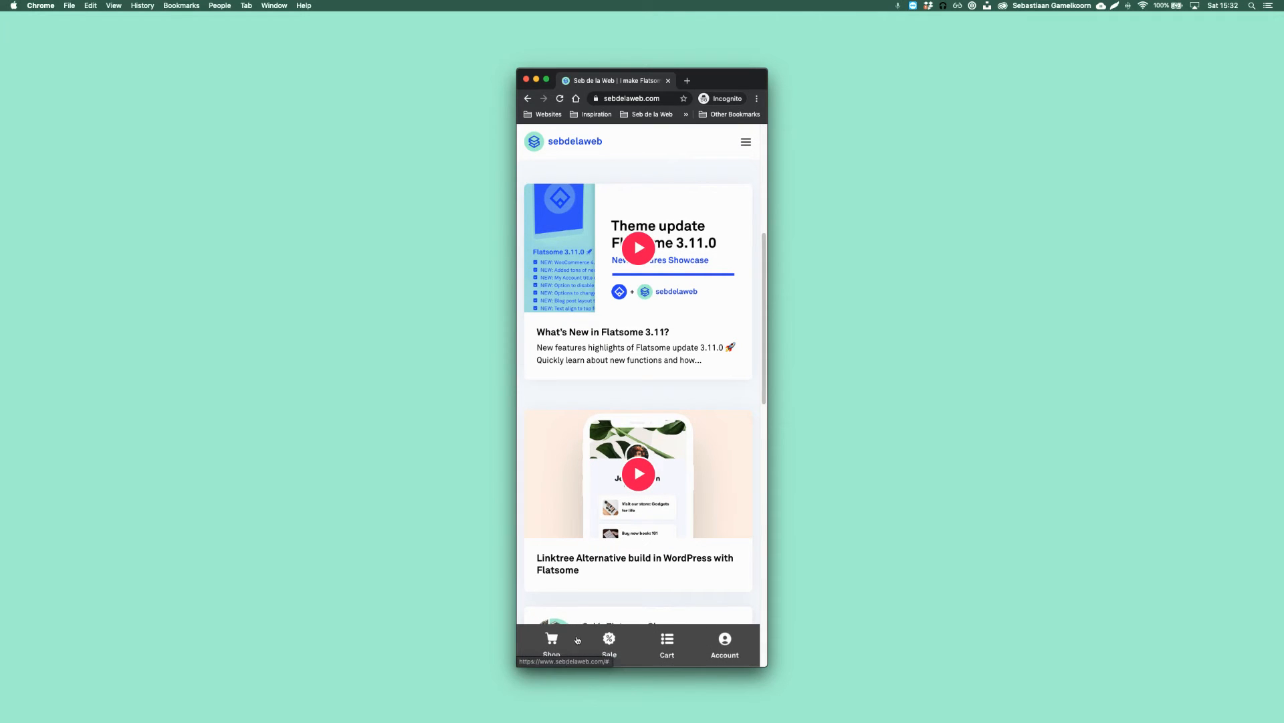
{"action": "mouse_move", "coordinate": [687, 557]}
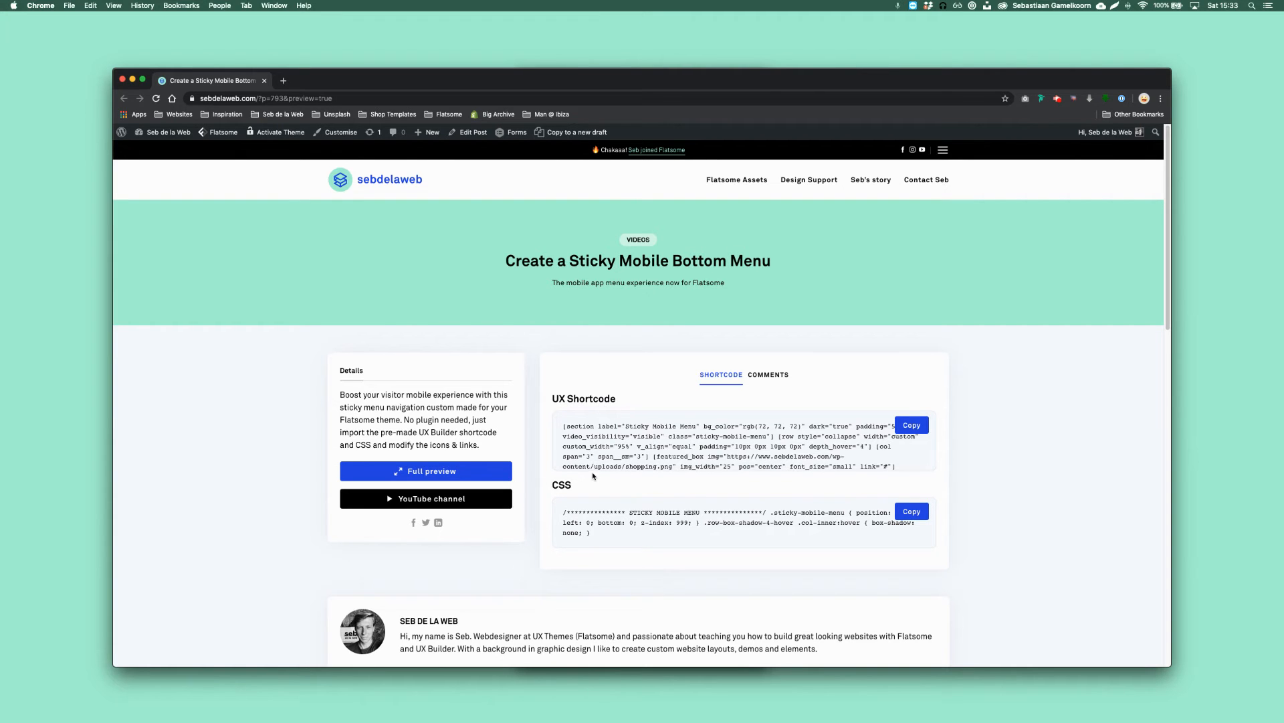
{"action": "mouse_move", "coordinate": [574, 494]}
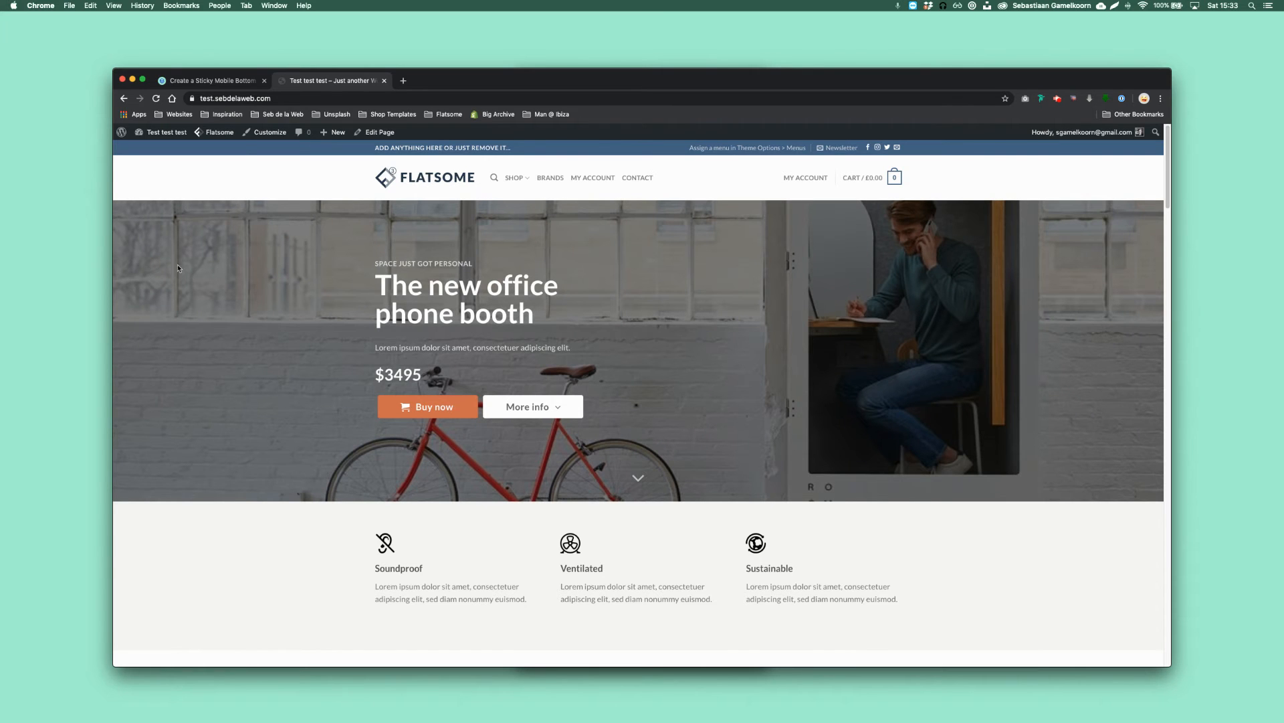
Step: Copy the sticky menu's UX shortcode from the tutorial page tab
{"action": "left_click", "coordinate": [208, 80]}
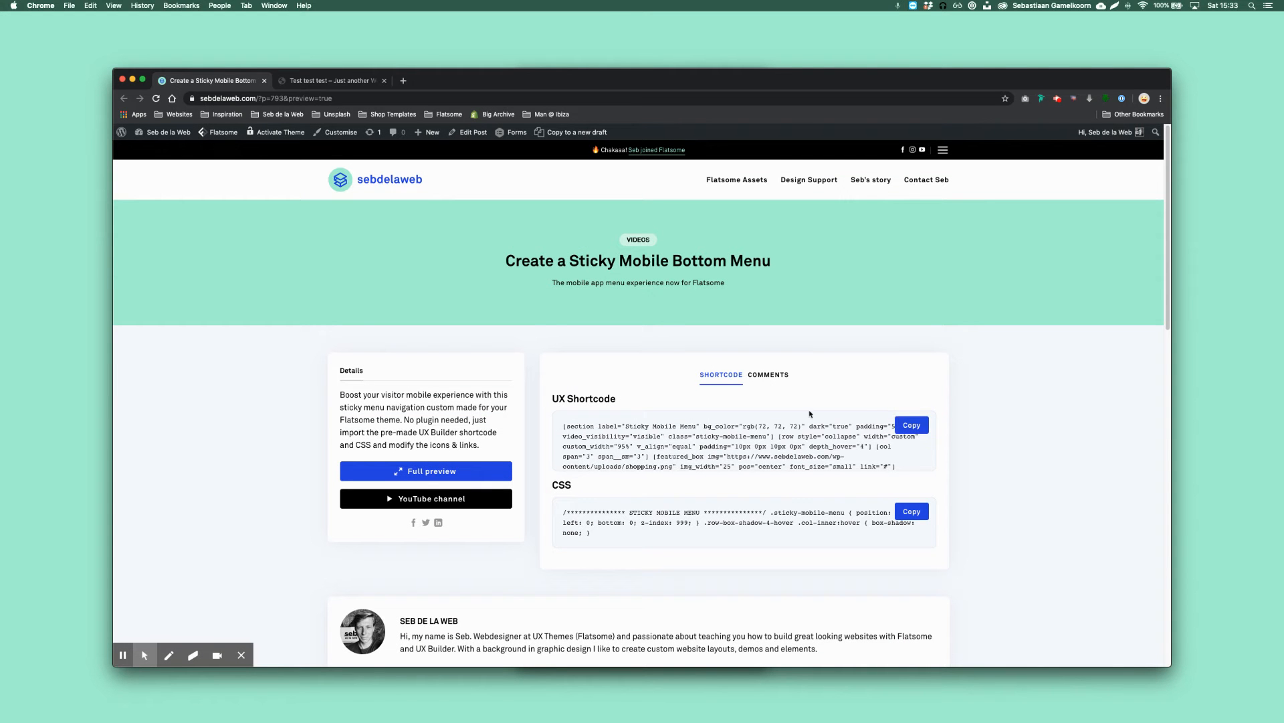
{"action": "left_click", "coordinate": [332, 80]}
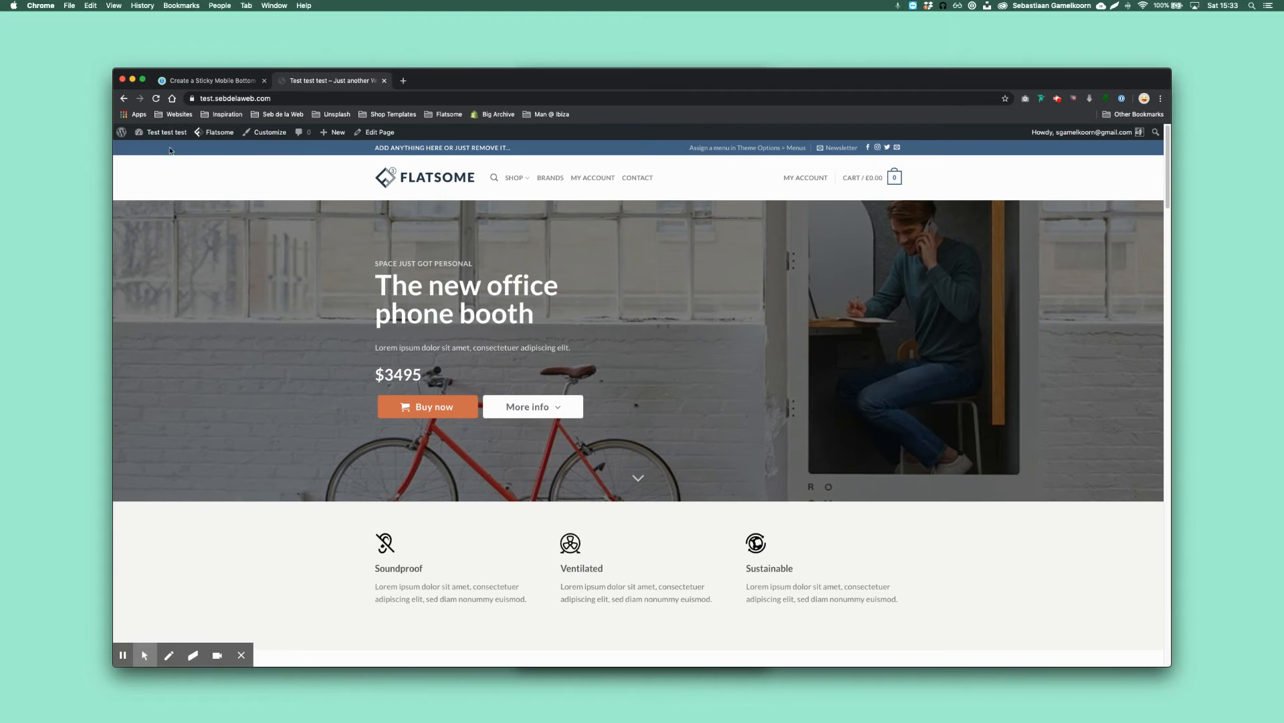
Step: Create and publish a UX block titled 'Sticky Bottom Menu' holding the pasted shortcode, then return to the tutorial tab
{"action": "left_click", "coordinate": [155, 98]}
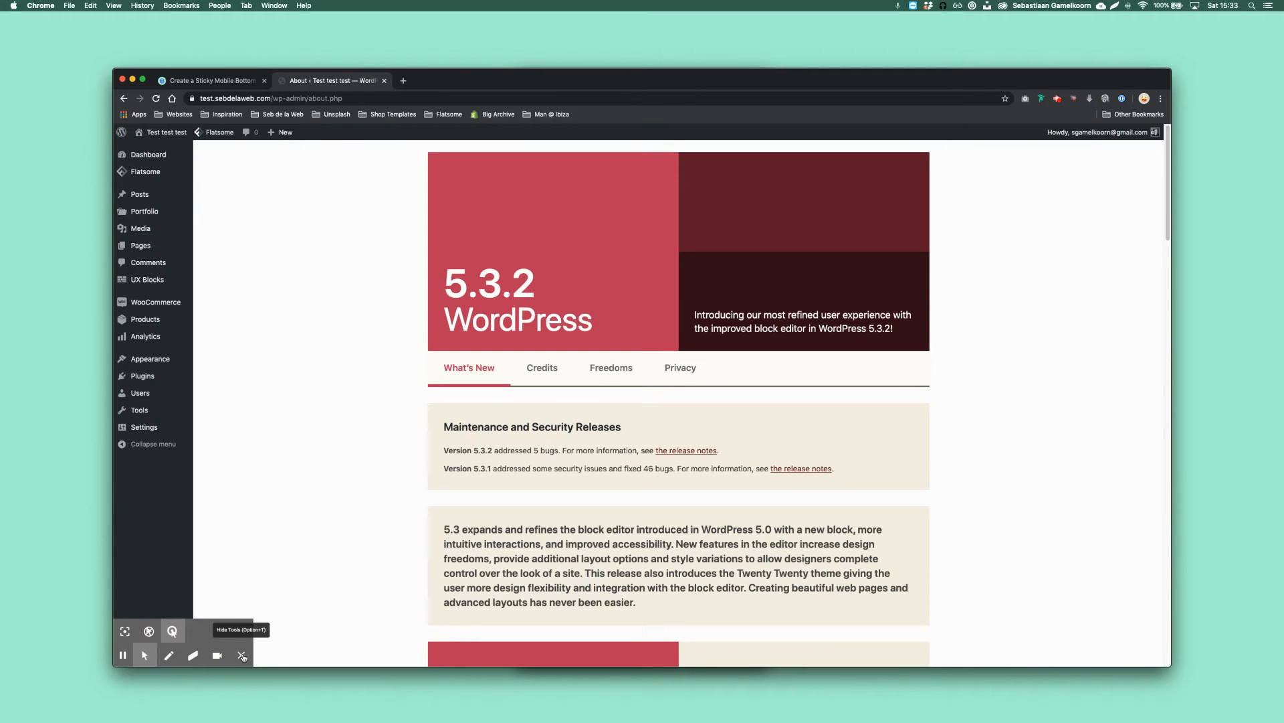
{"action": "mouse_move", "coordinate": [144, 280]}
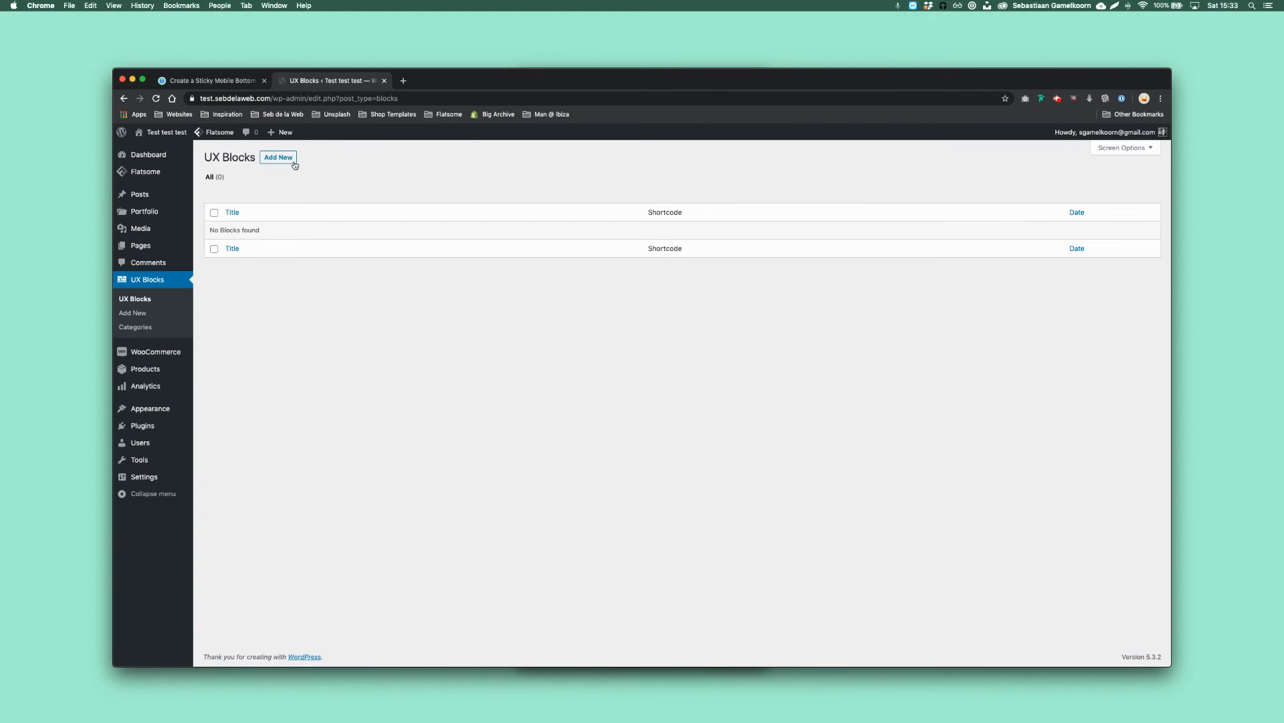
{"action": "left_click", "coordinate": [278, 157]}
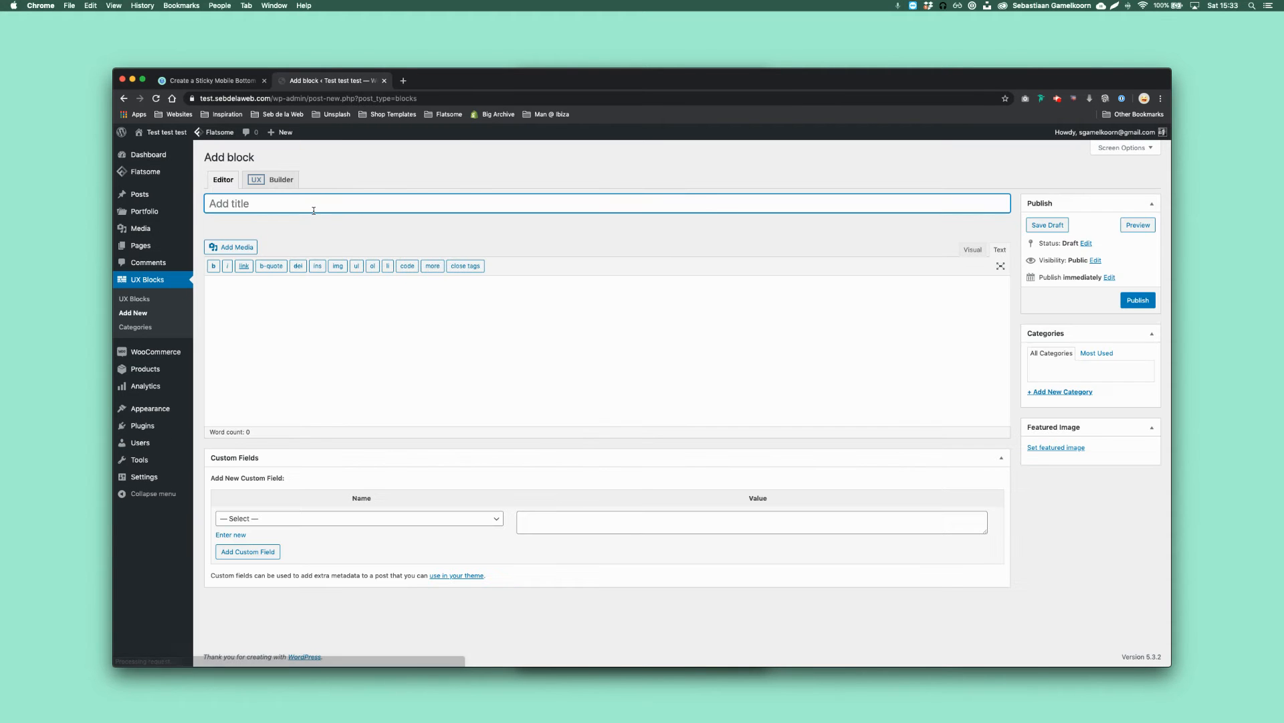
{"action": "type", "text": "Sticky Bottom Menu"}
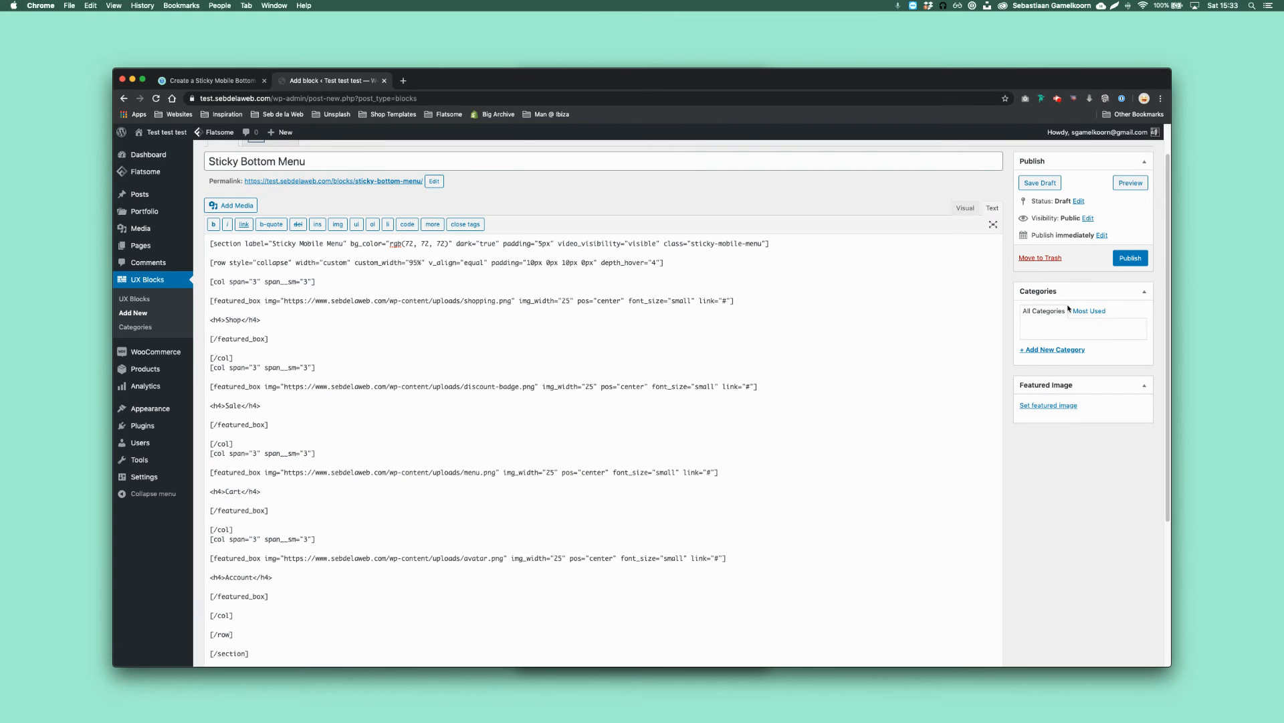
{"action": "left_click", "coordinate": [1130, 257]}
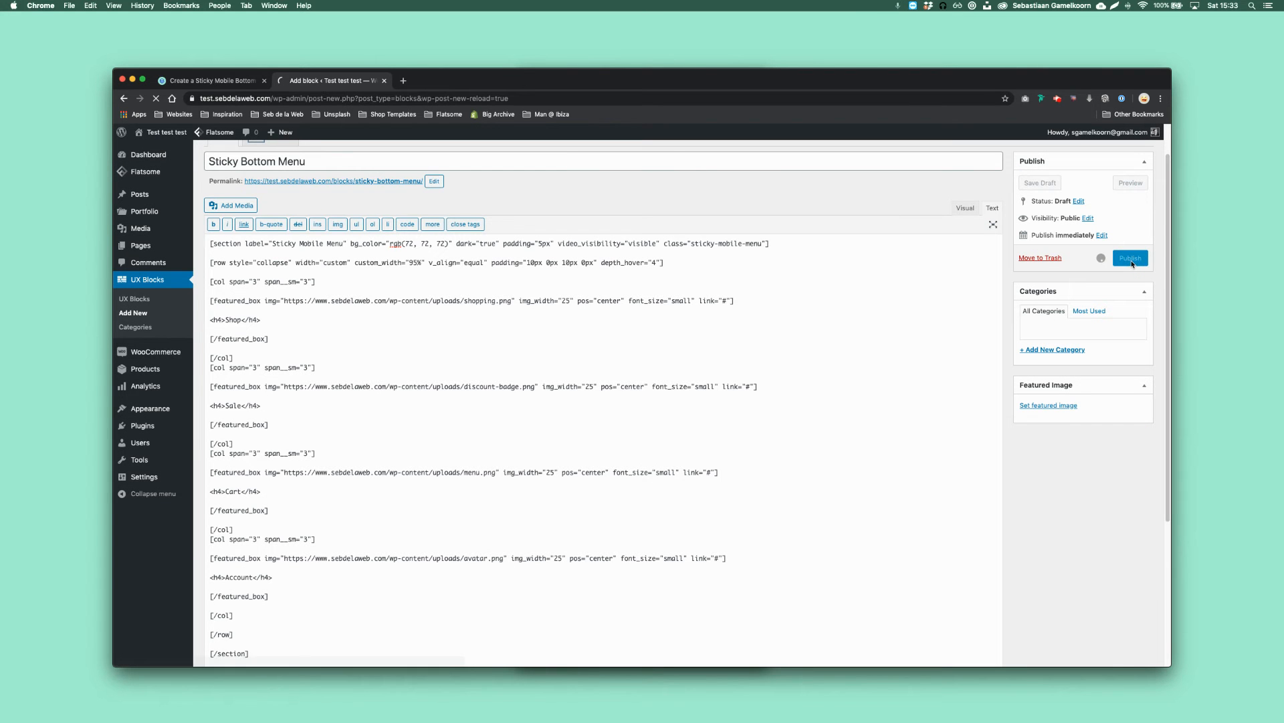
{"action": "left_click", "coordinate": [1131, 257]}
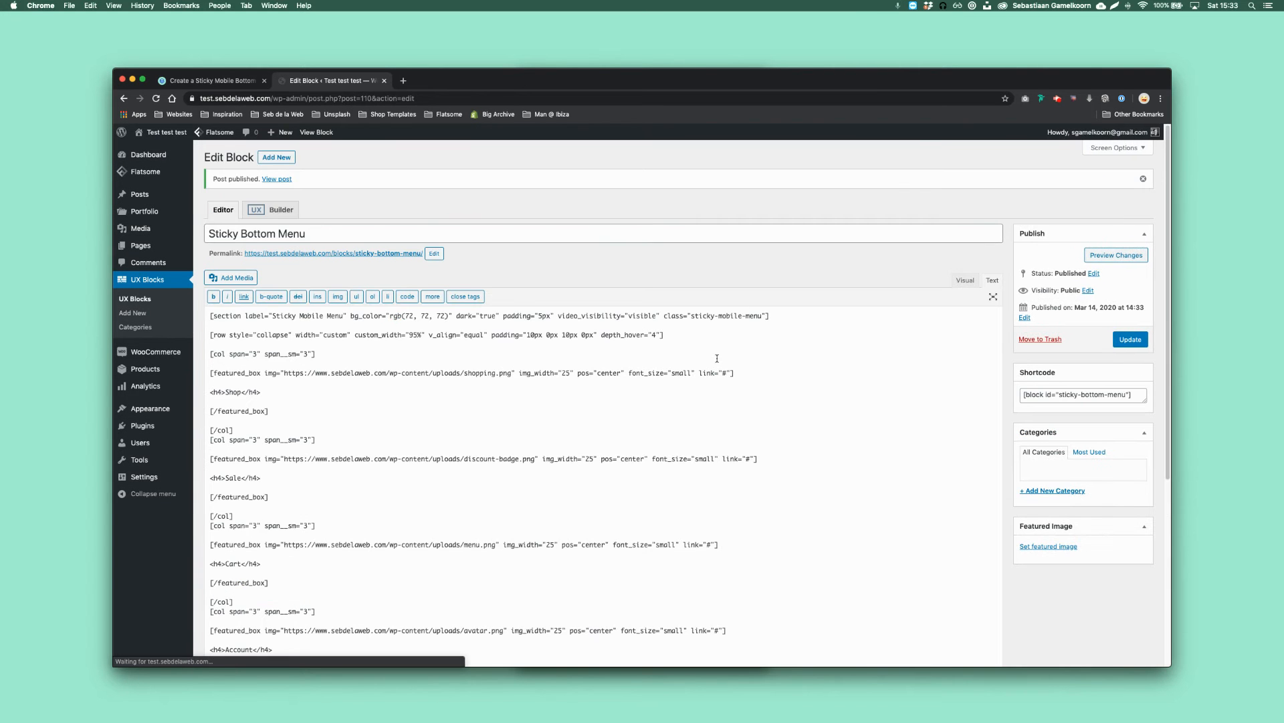
{"action": "left_click", "coordinate": [212, 80]}
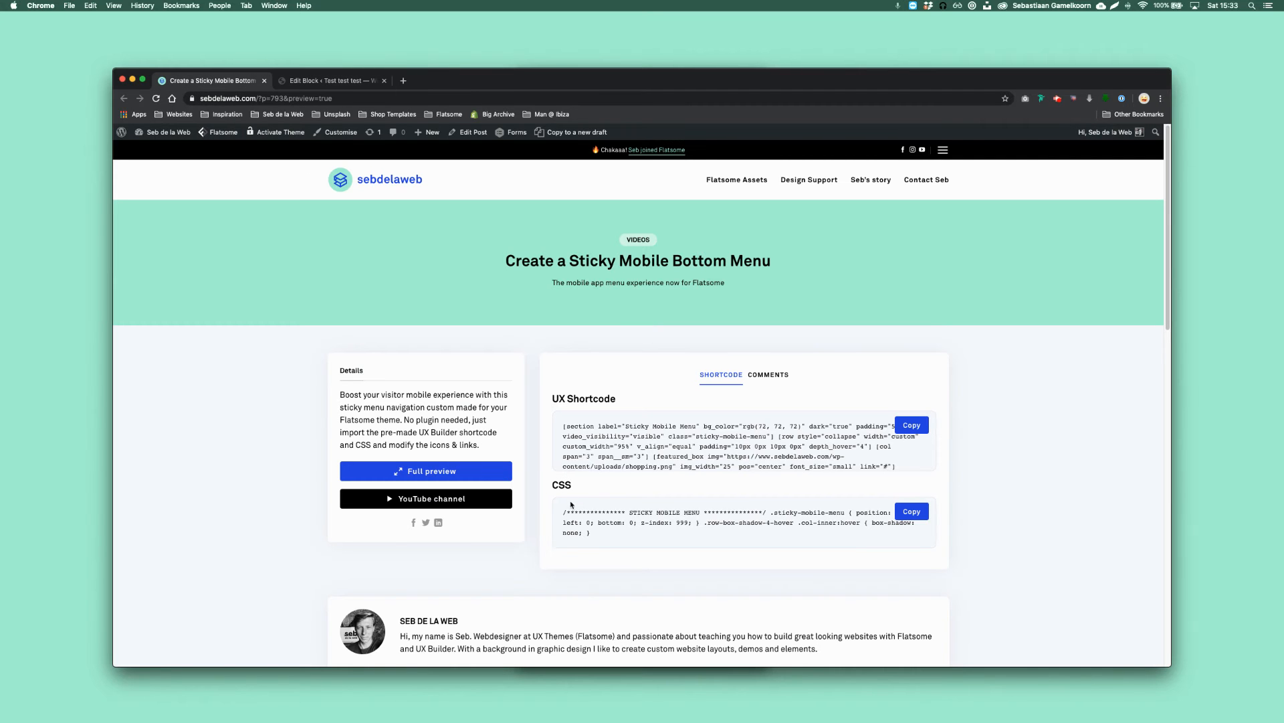
Step: Copy the sticky menu CSS, then reach the child theme stylesheet editor and Flatsome's advanced options
{"action": "left_click", "coordinate": [911, 510]}
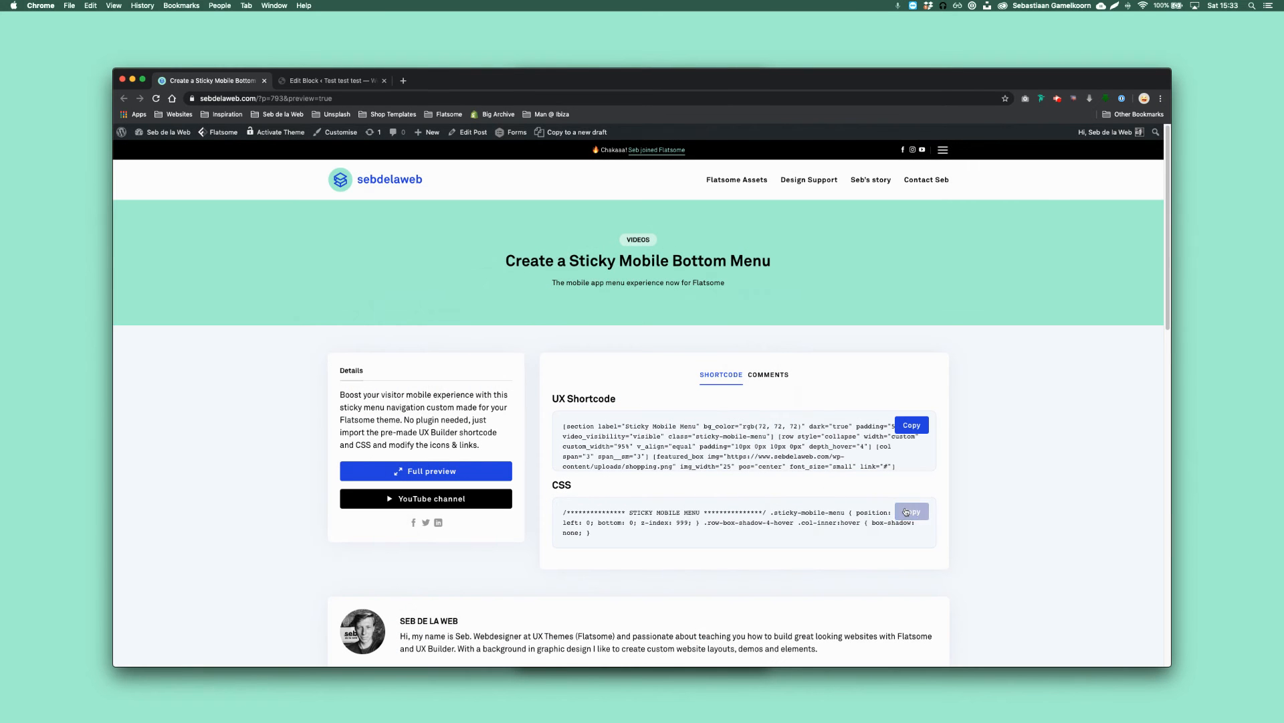
{"action": "left_click", "coordinate": [332, 80]}
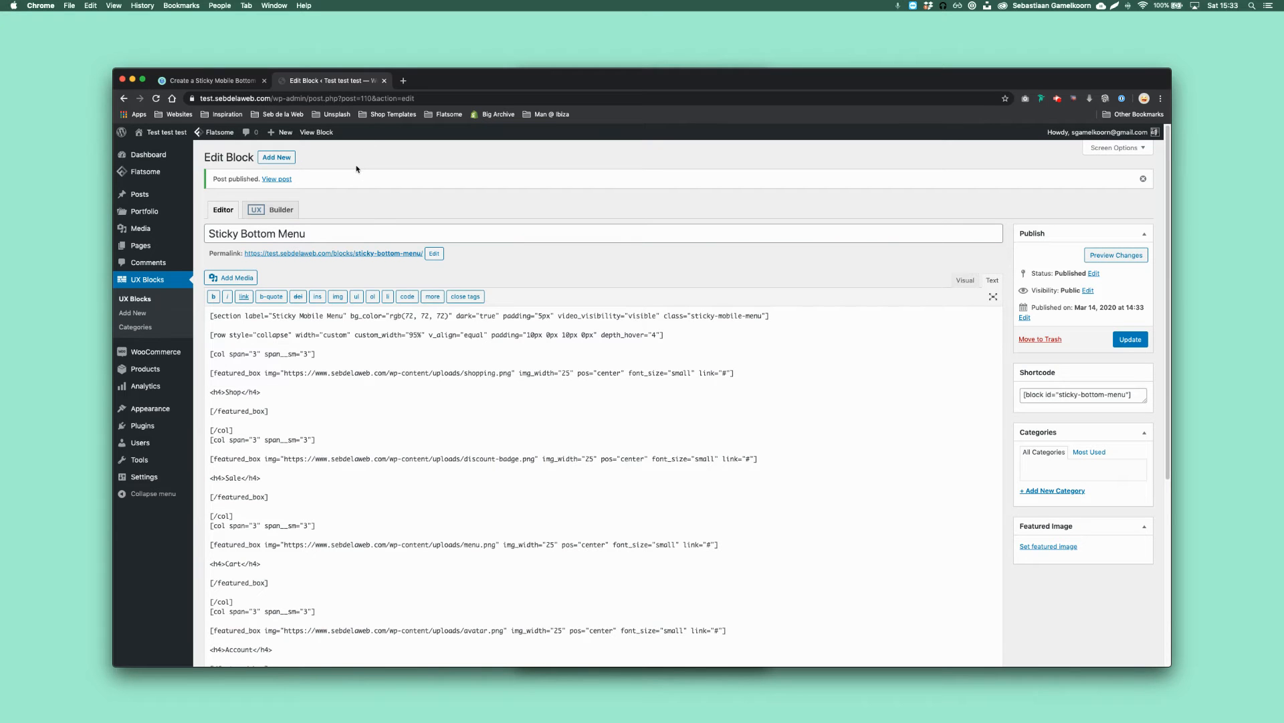
{"action": "mouse_move", "coordinate": [141, 424]}
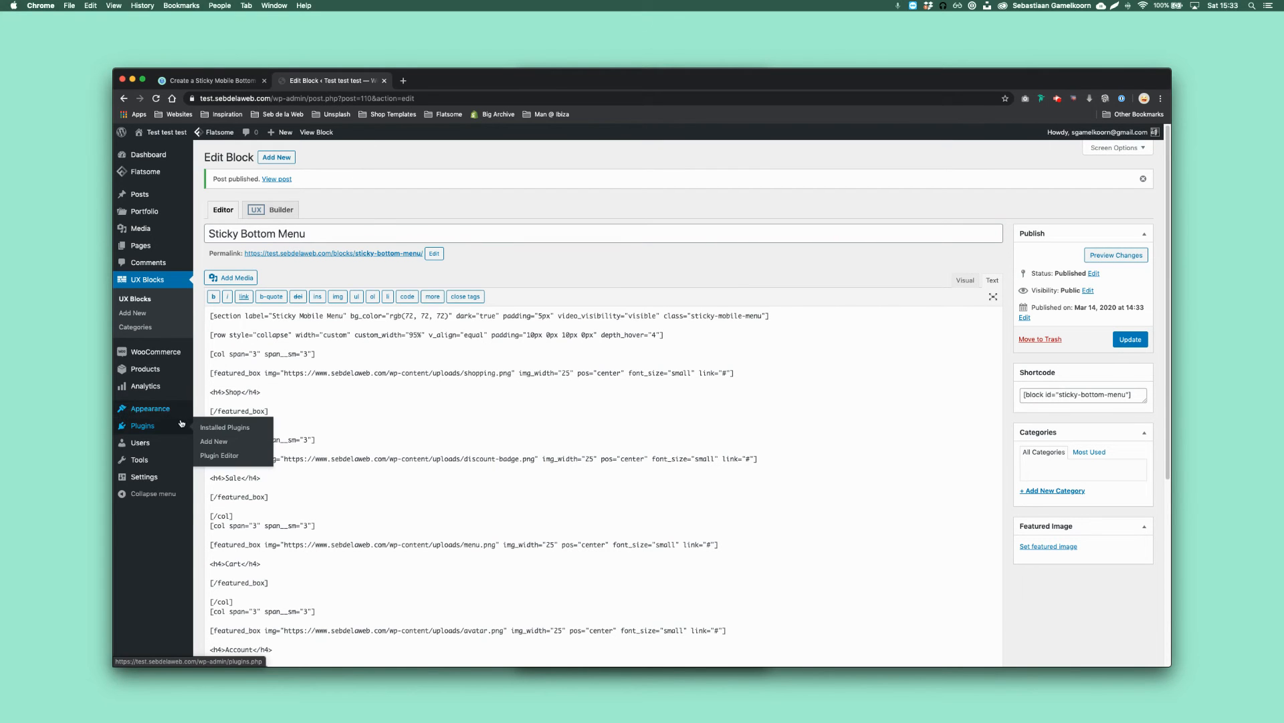
{"action": "mouse_move", "coordinate": [150, 408]}
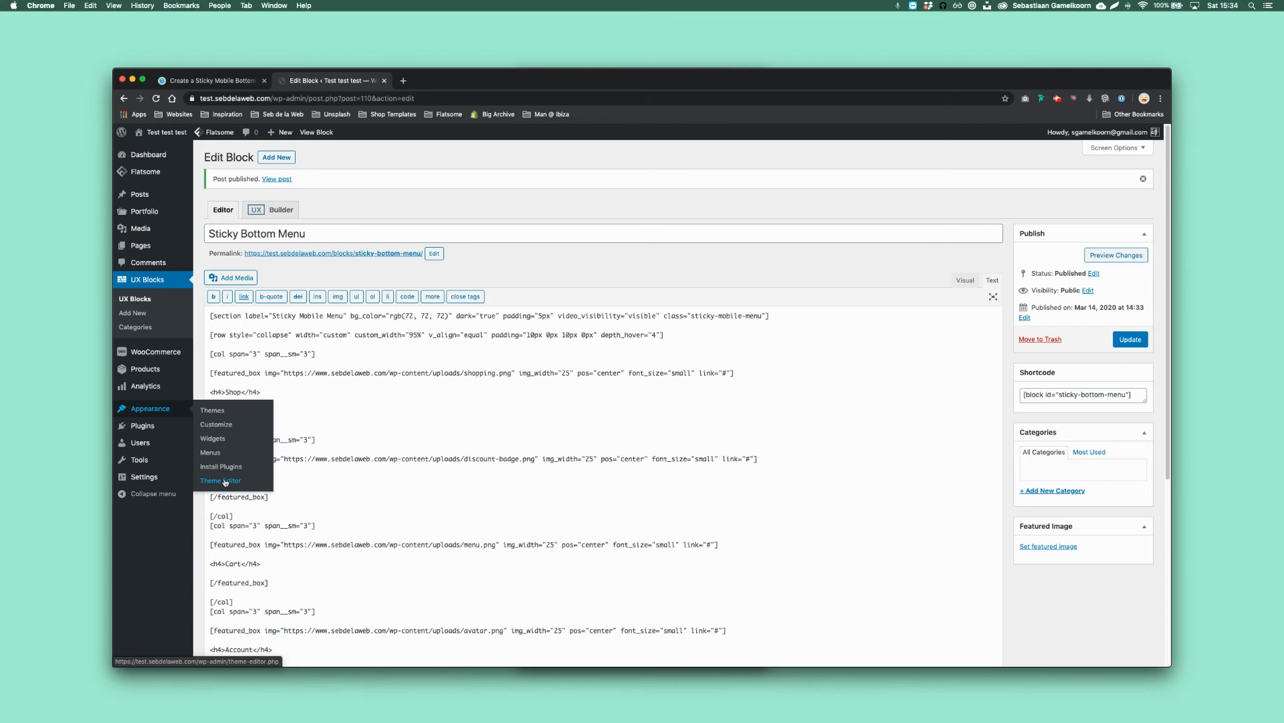
{"action": "left_click", "coordinate": [221, 481]}
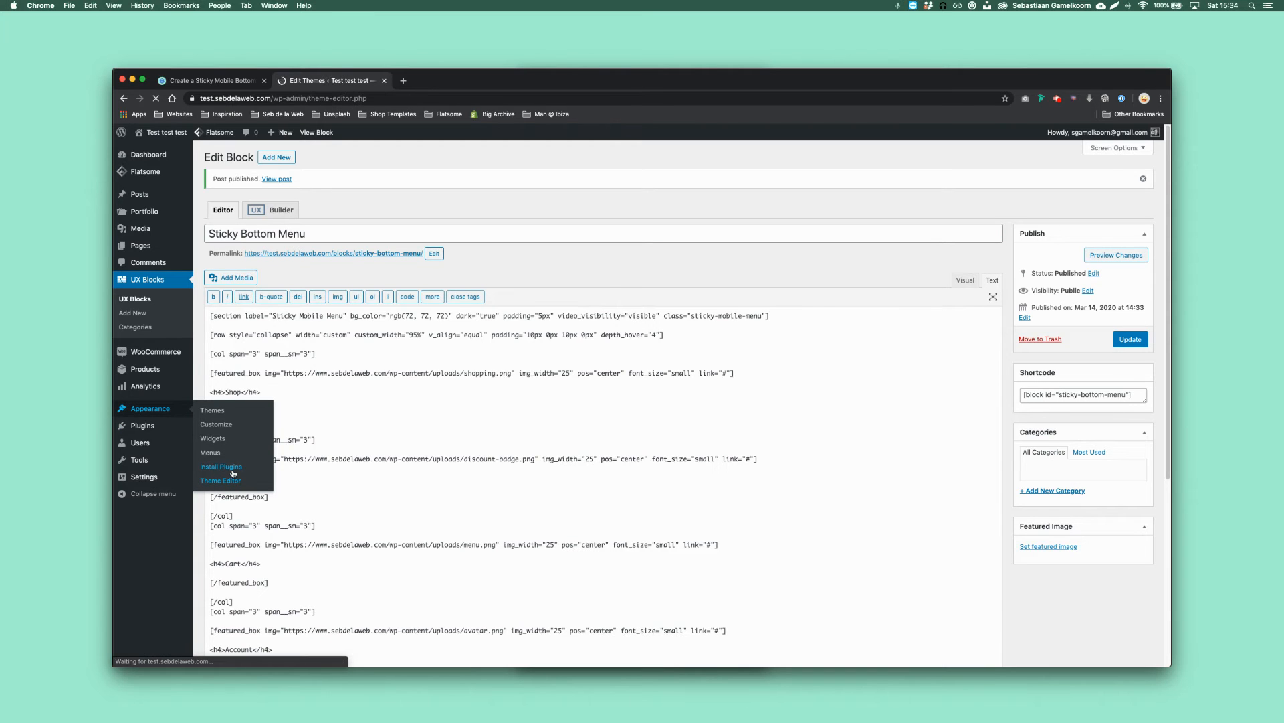
{"action": "left_click", "coordinate": [221, 480]}
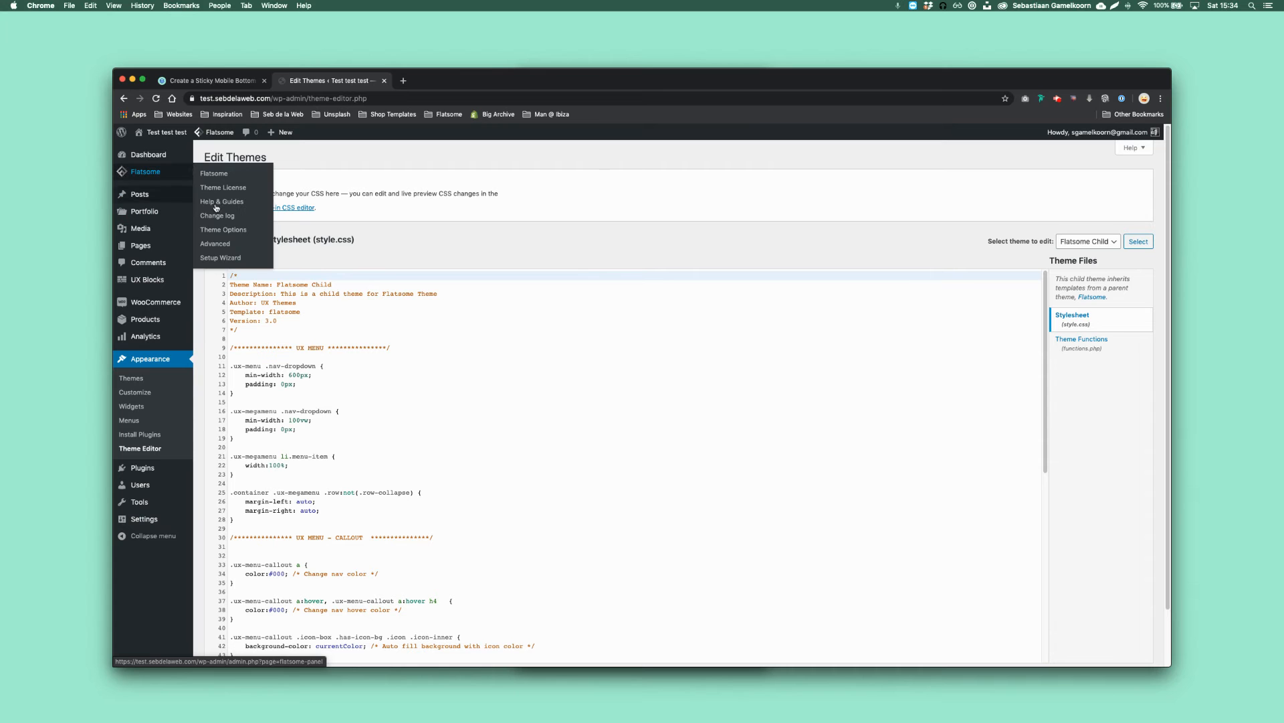
{"action": "left_click", "coordinate": [214, 243]}
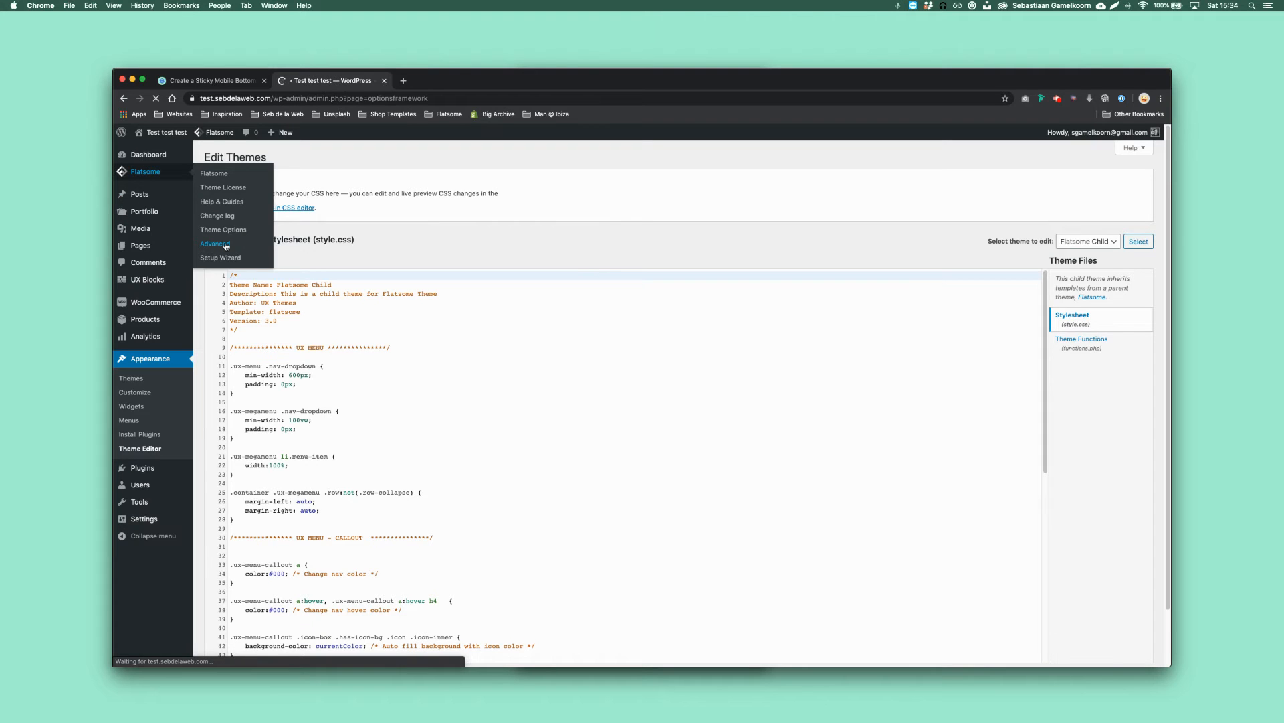
Step: Paste the .sticky-mobile-menu fixed-bottom rule into All Screens custom CSS and save all changes
{"action": "left_click", "coordinate": [214, 244]}
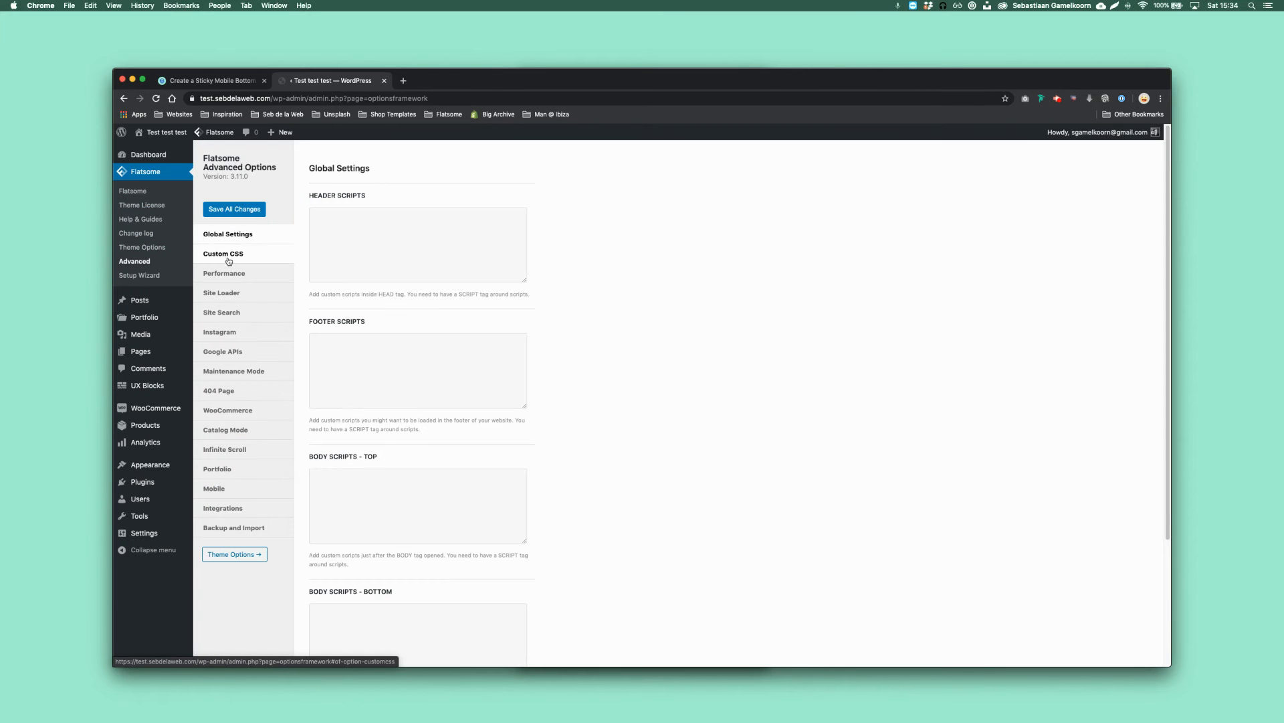
{"action": "left_click", "coordinate": [224, 253]}
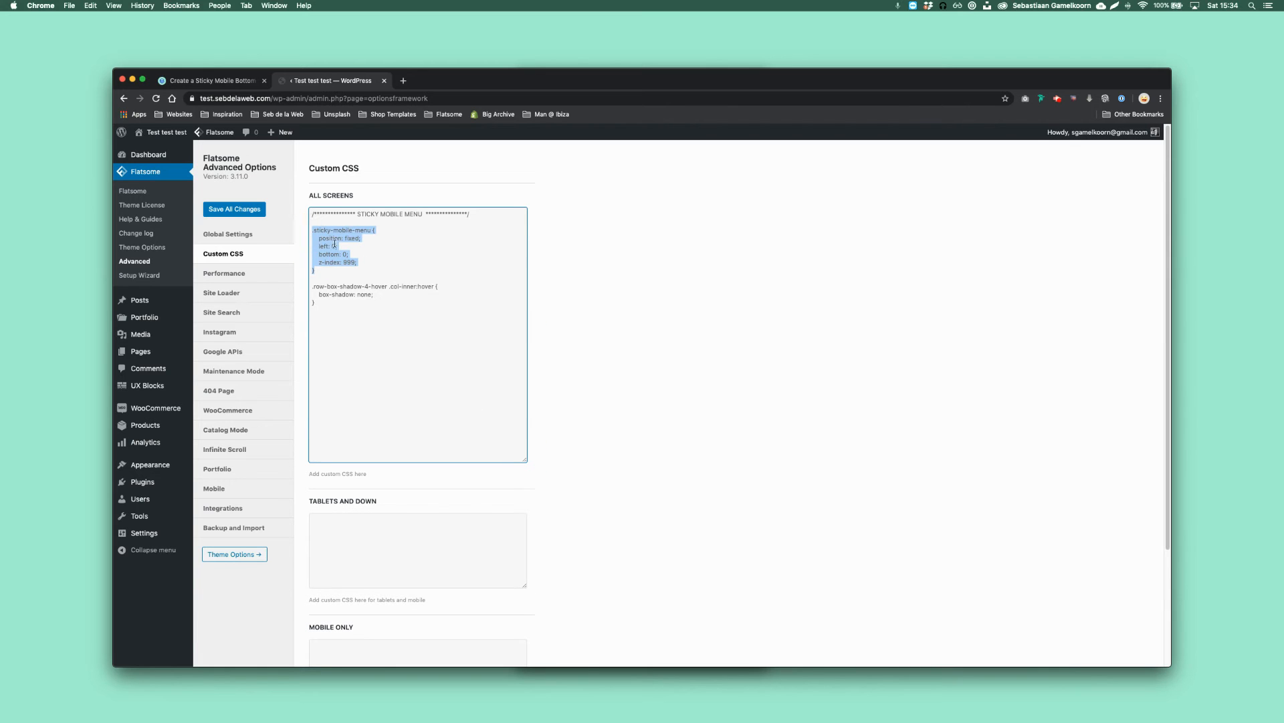
{"action": "mouse_move", "coordinate": [377, 261]}
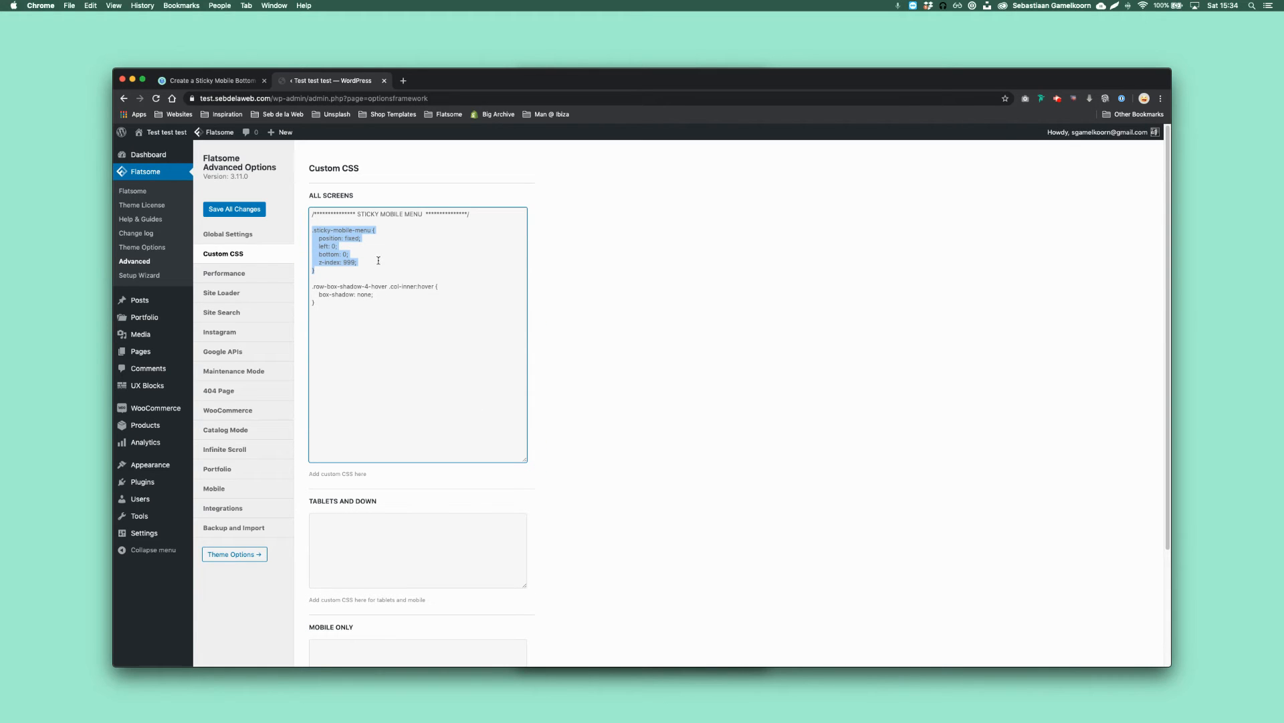
{"action": "left_click", "coordinate": [336, 302]}
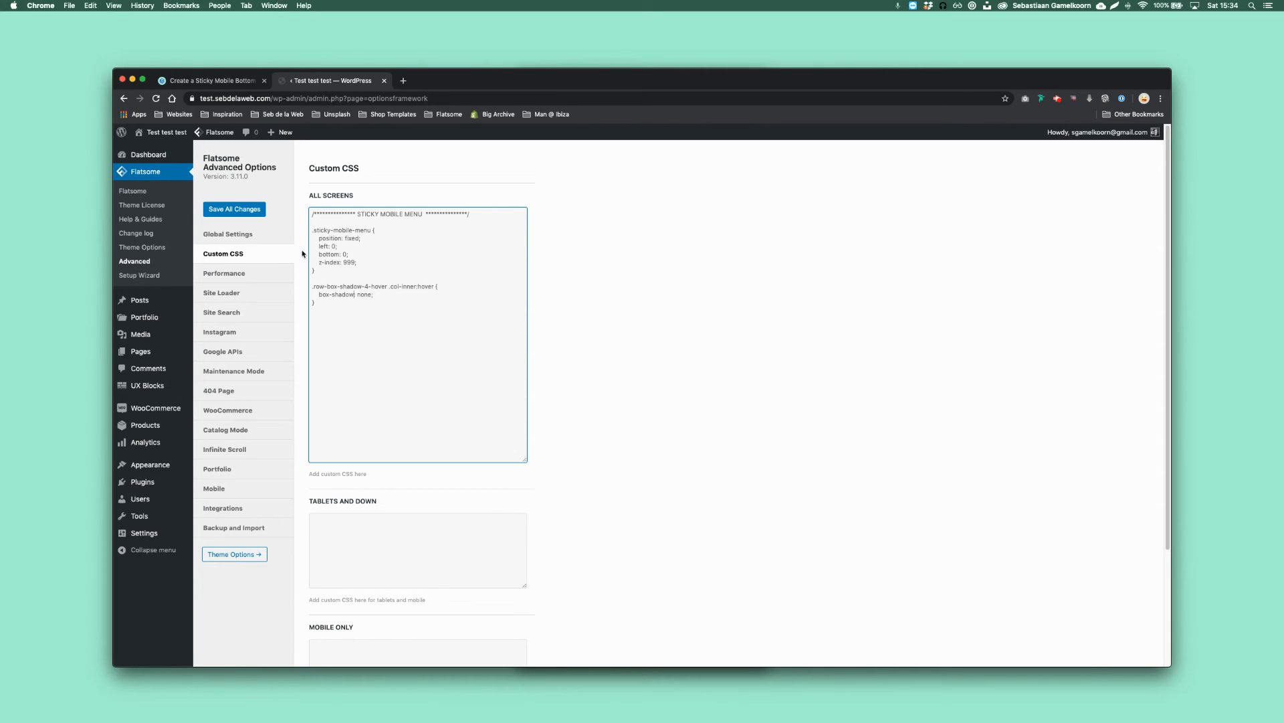
{"action": "scroll", "scroll_direction": "down", "scroll_amount": 3}
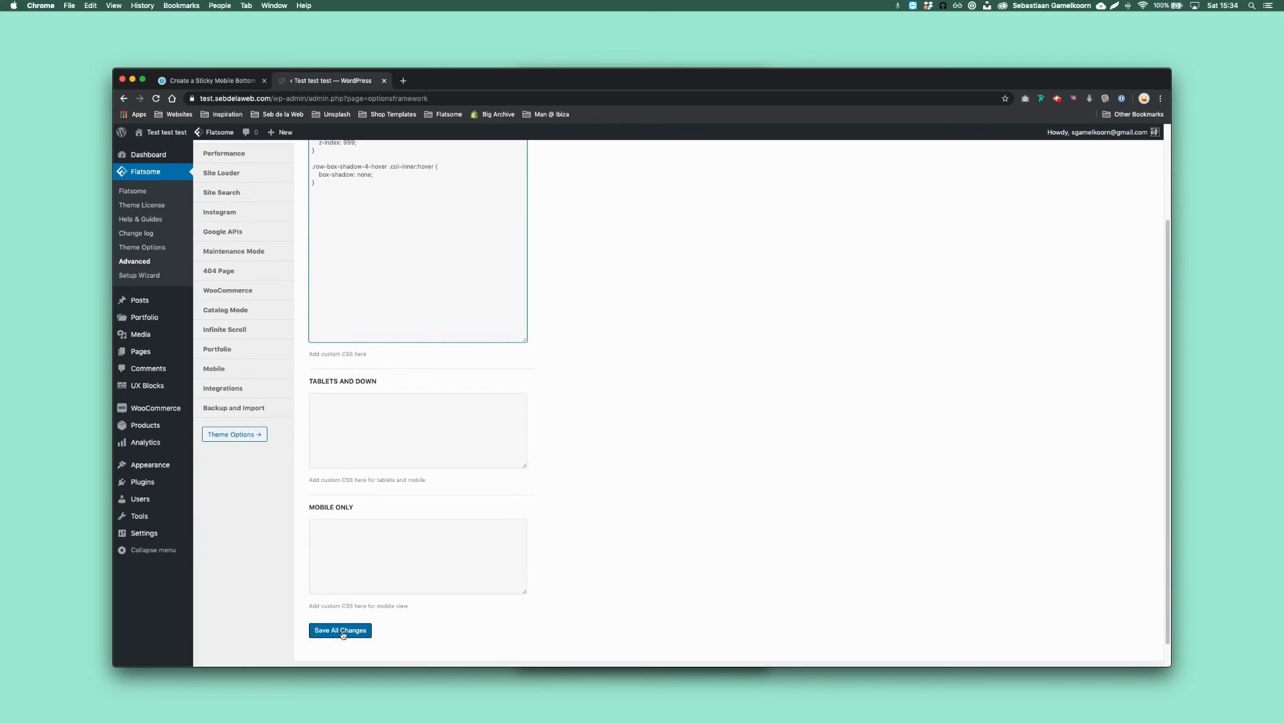
{"action": "left_click", "coordinate": [339, 630]}
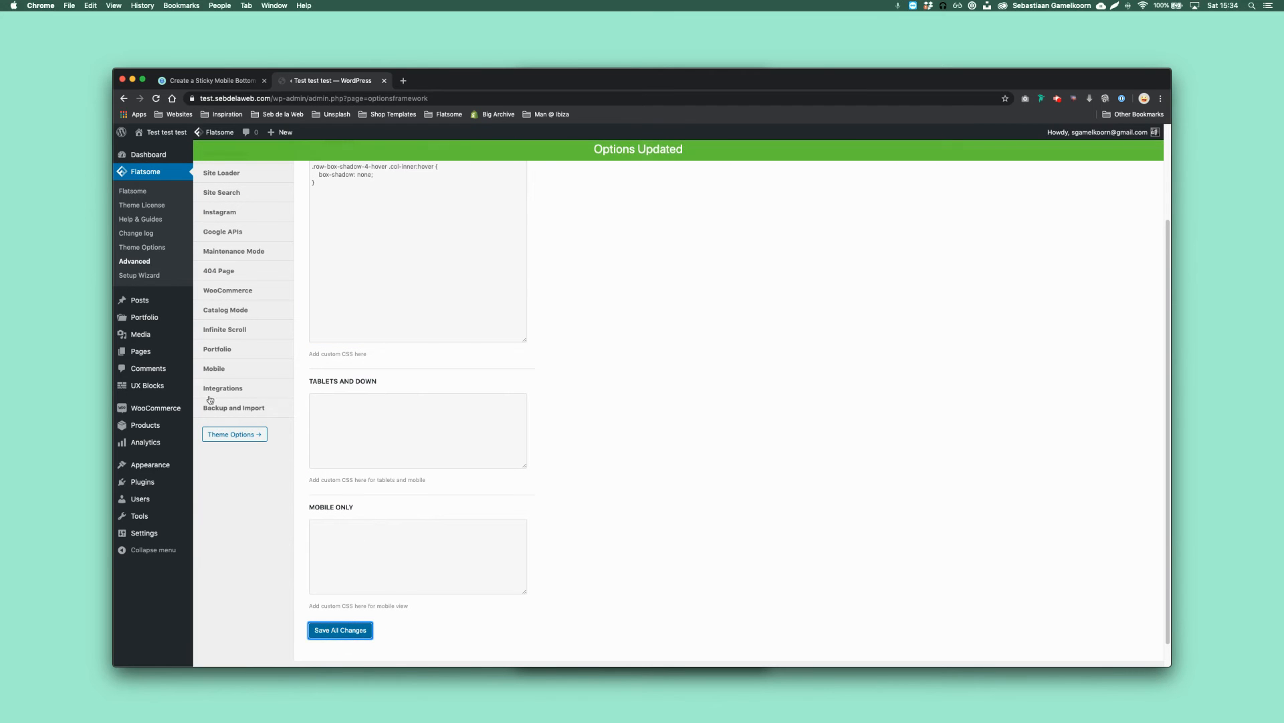
{"action": "left_click", "coordinate": [148, 385]}
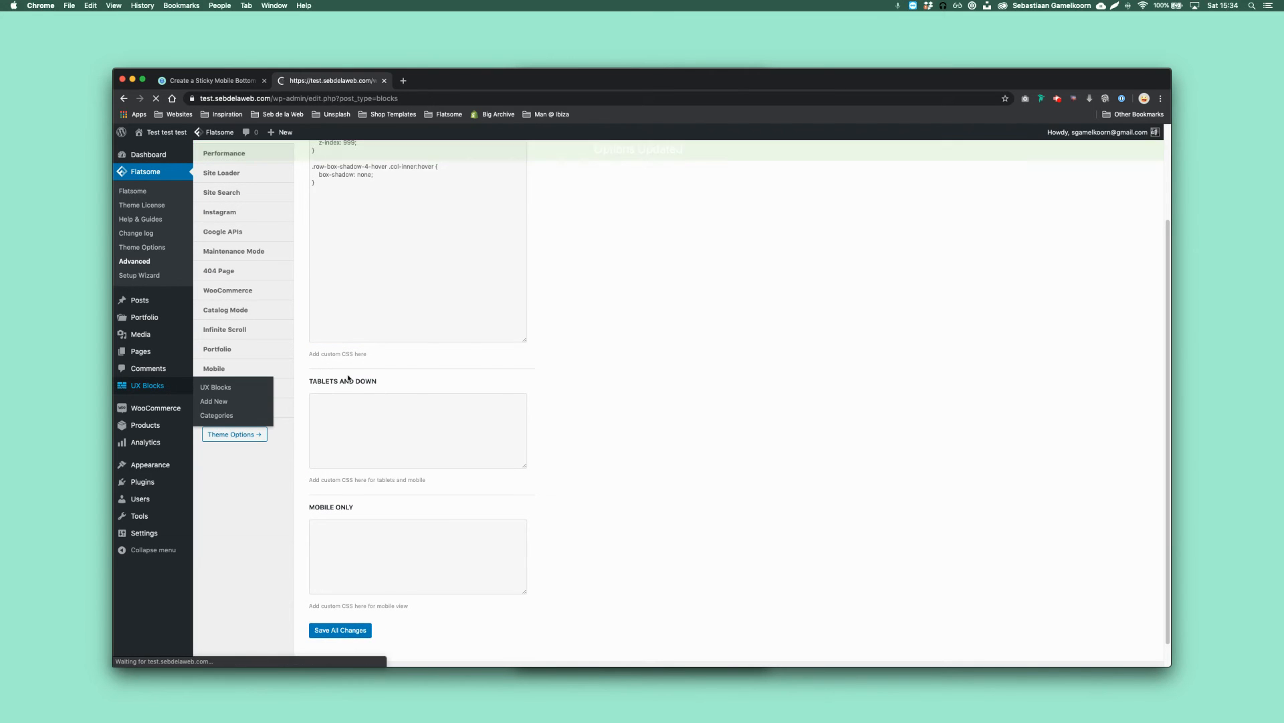
Step: View the Sticky Bottom Menu block on its own page, then return to the UX Blocks list
{"action": "left_click", "coordinate": [215, 387]}
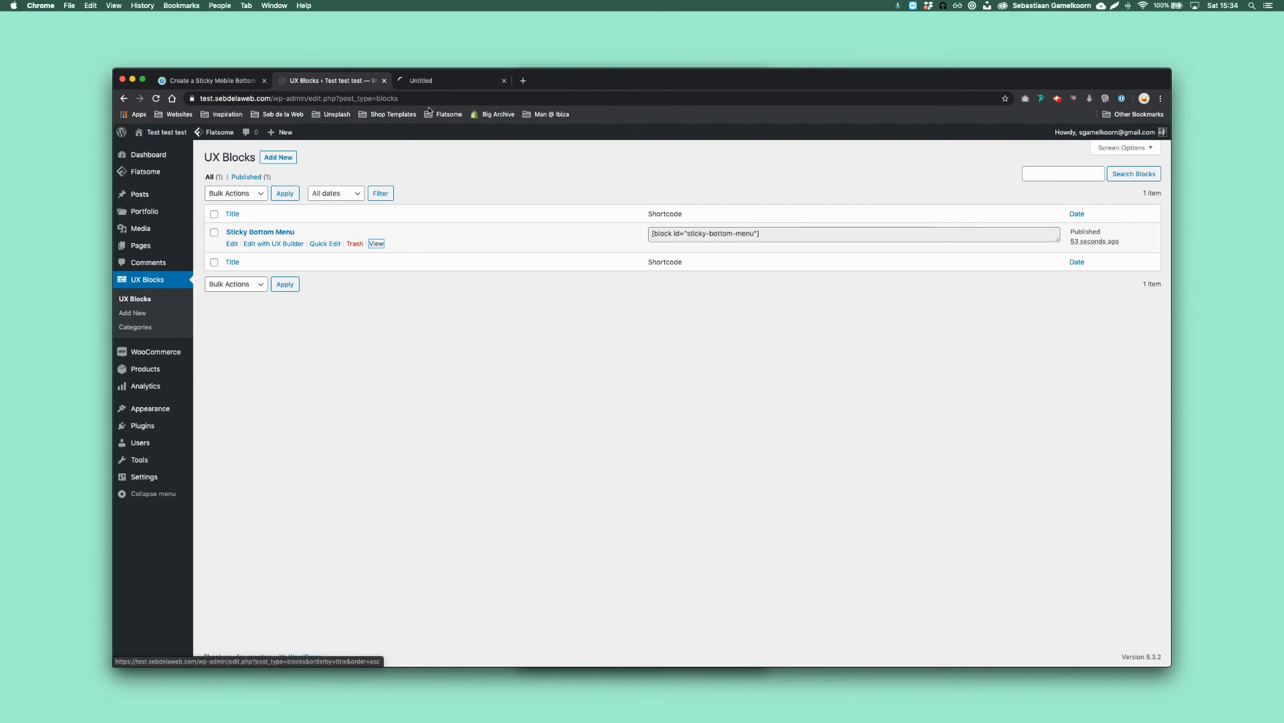
{"action": "left_click", "coordinate": [376, 244]}
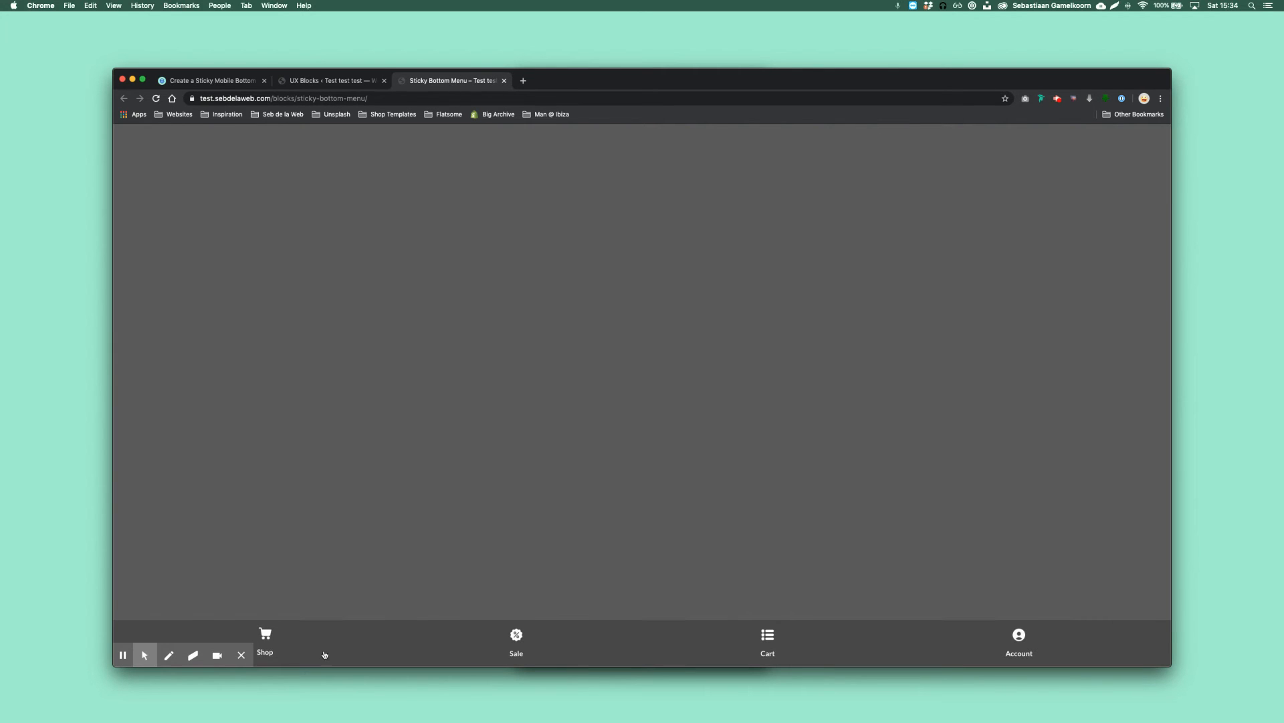
{"action": "left_click", "coordinate": [330, 80]}
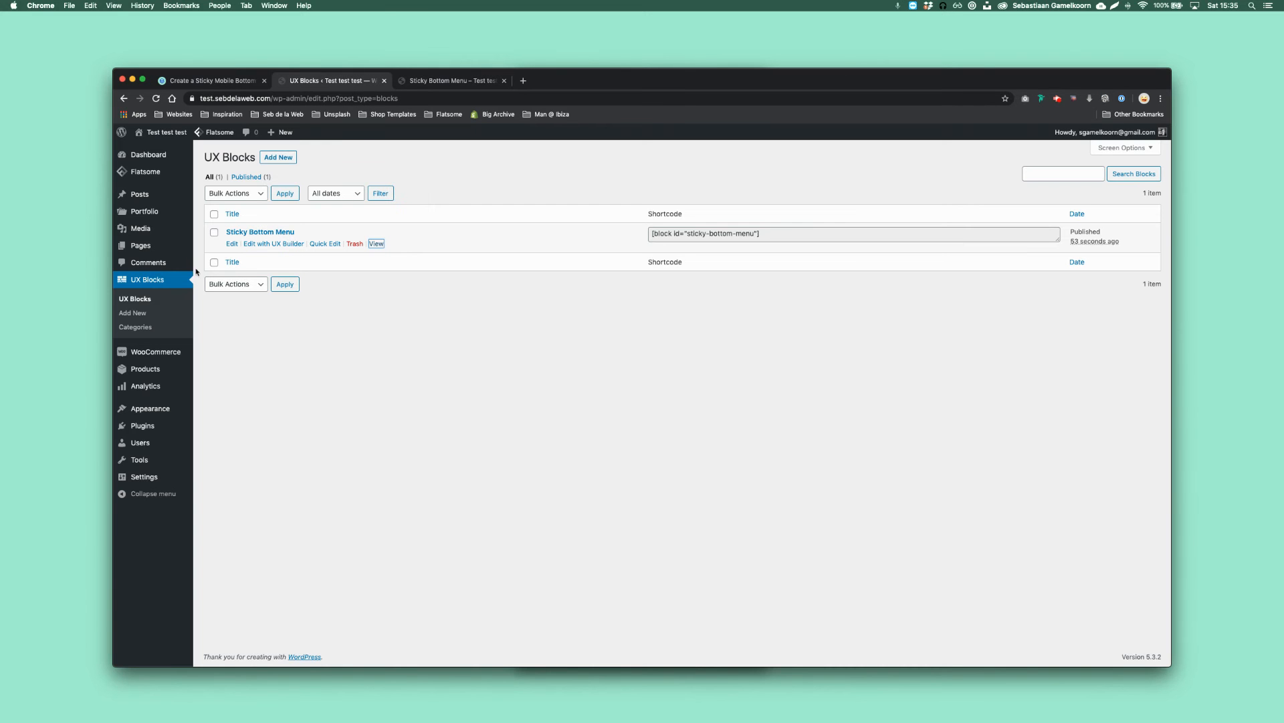
{"action": "mouse_move", "coordinate": [260, 233]}
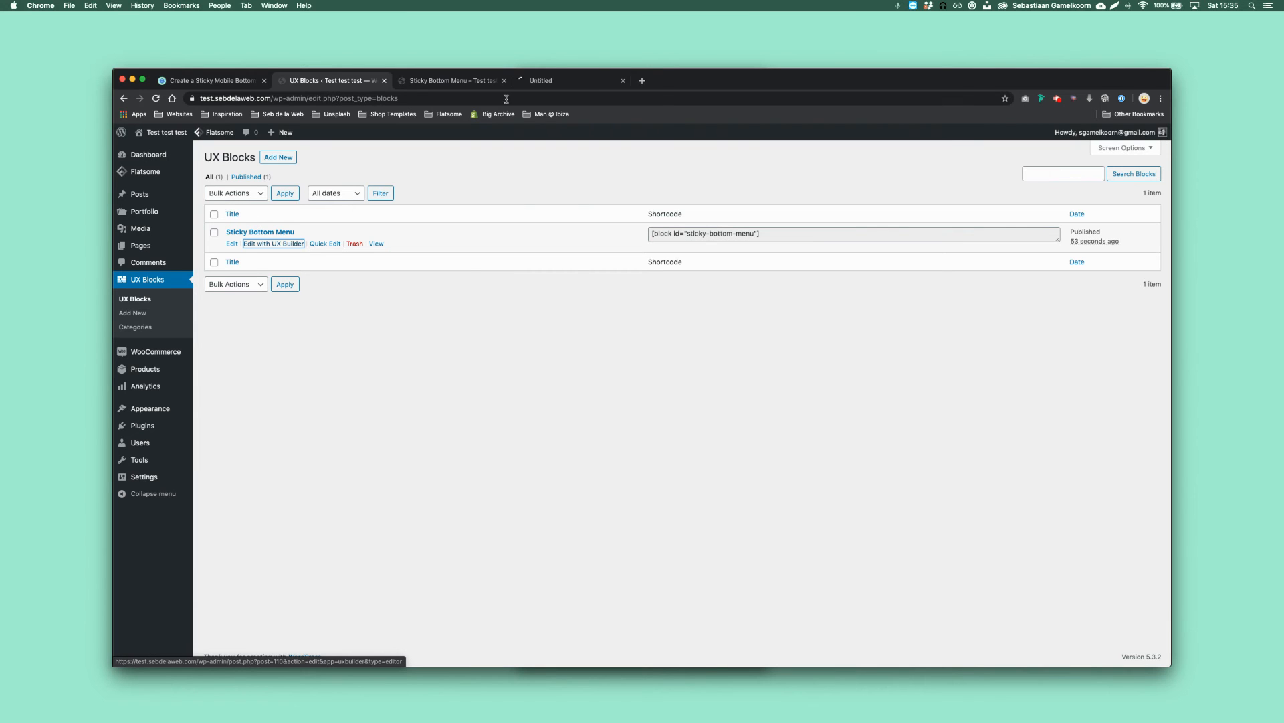
Step: Set the sticky menu section's visibility to Only for Mobile in its Advanced settings
{"action": "left_click", "coordinate": [273, 244]}
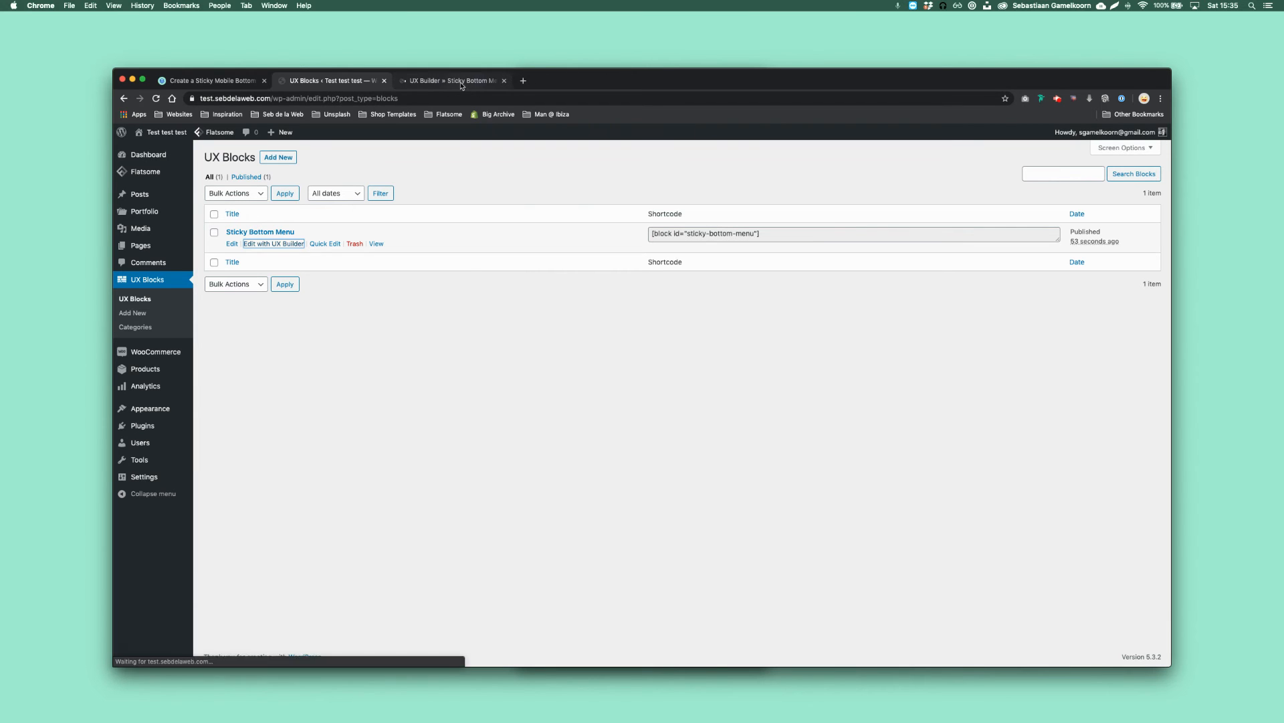
{"action": "left_click", "coordinate": [451, 80]}
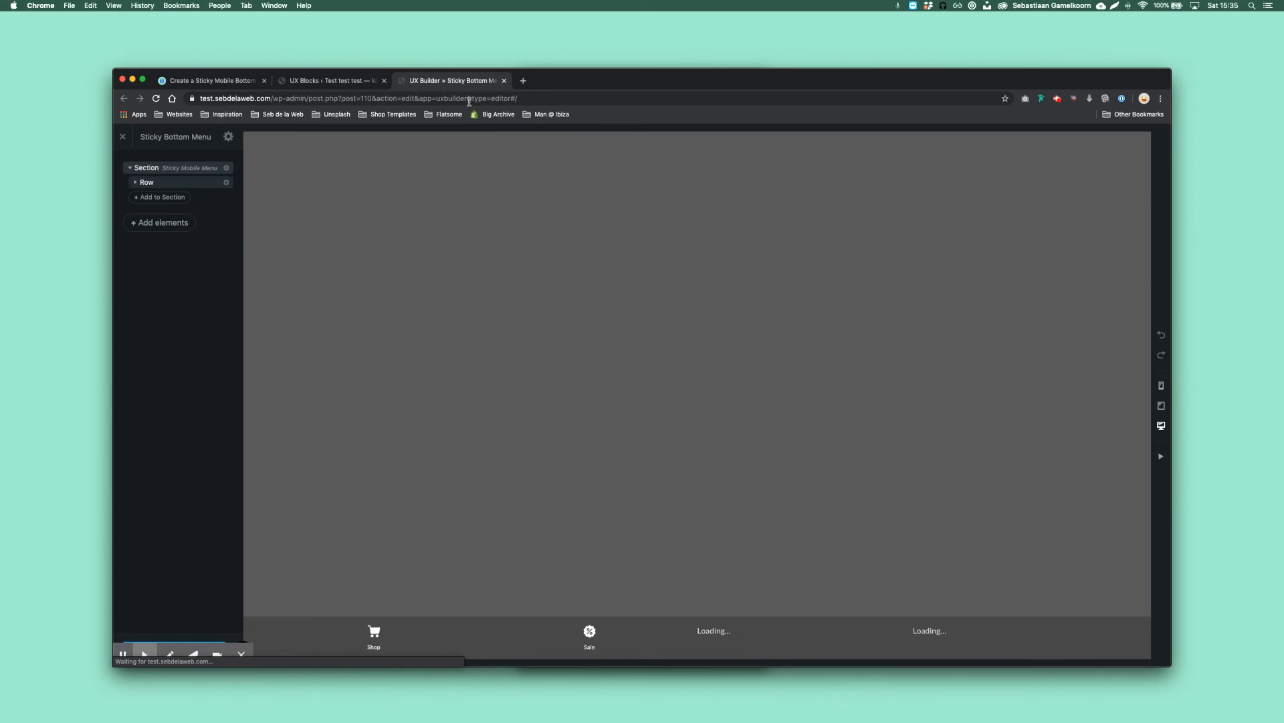
{"action": "left_click", "coordinate": [146, 168]}
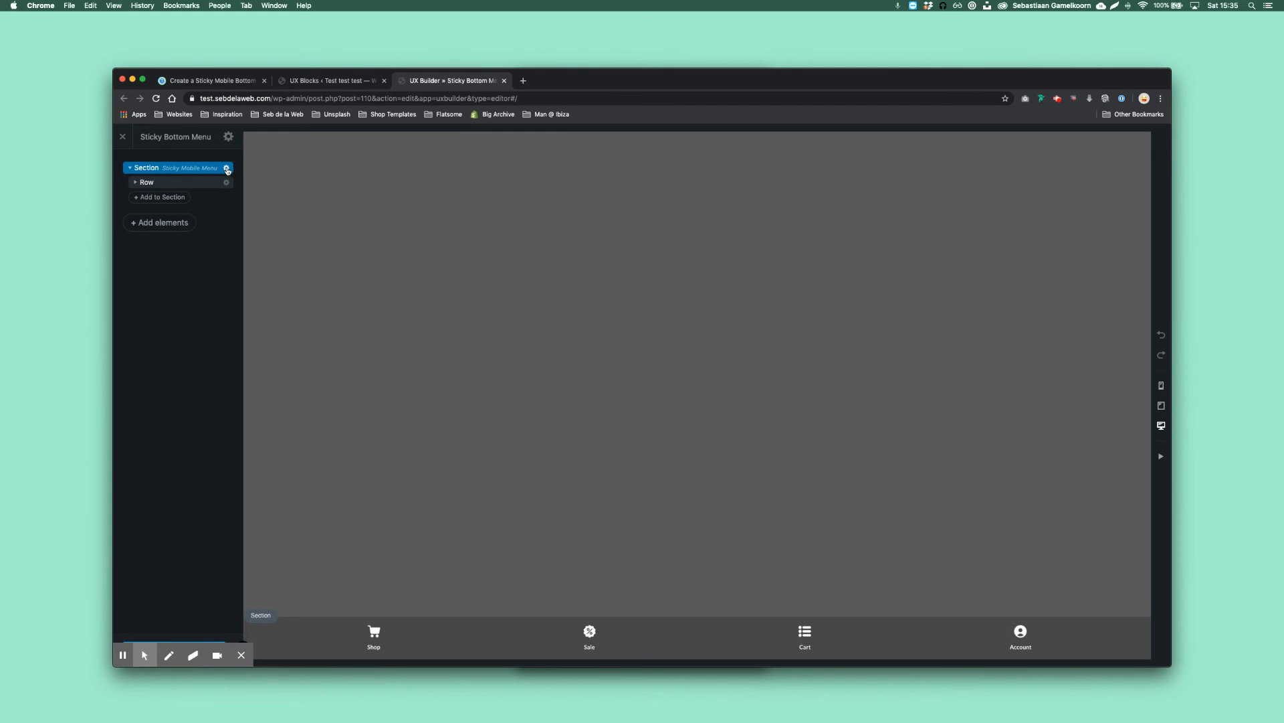
{"action": "left_click", "coordinate": [227, 169]}
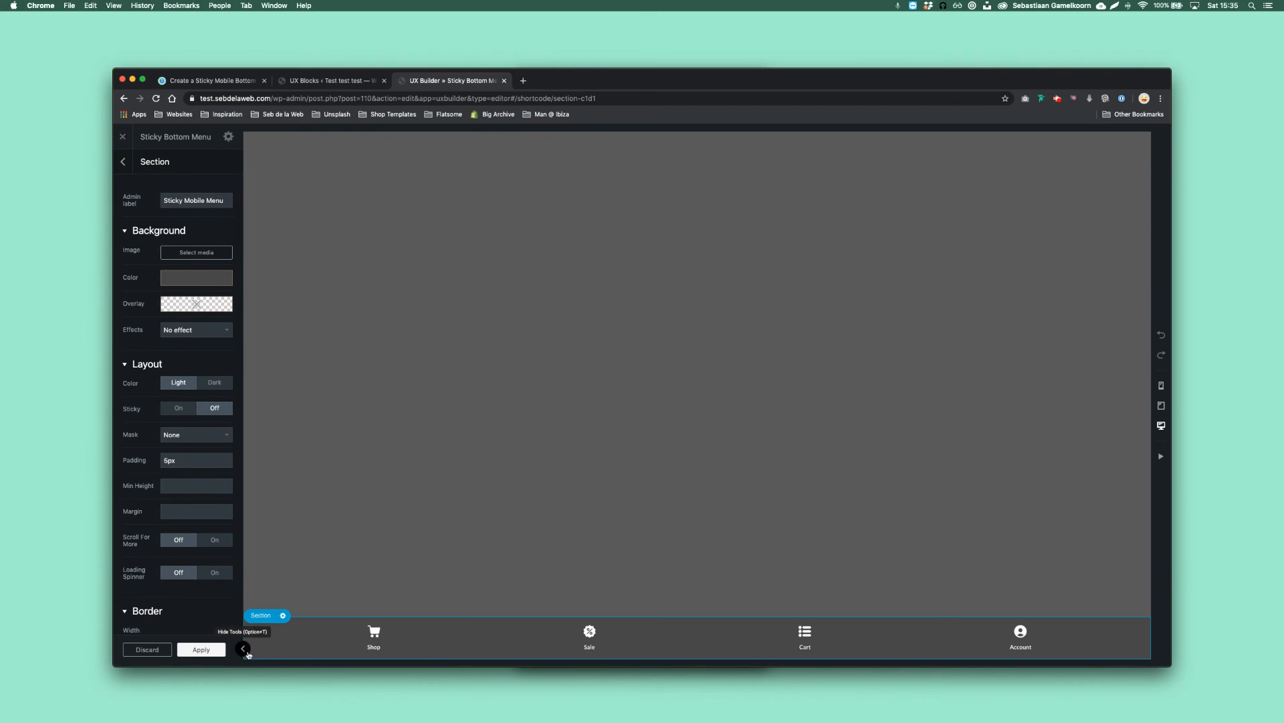
{"action": "scroll", "scroll_direction": "down", "scroll_amount": 3}
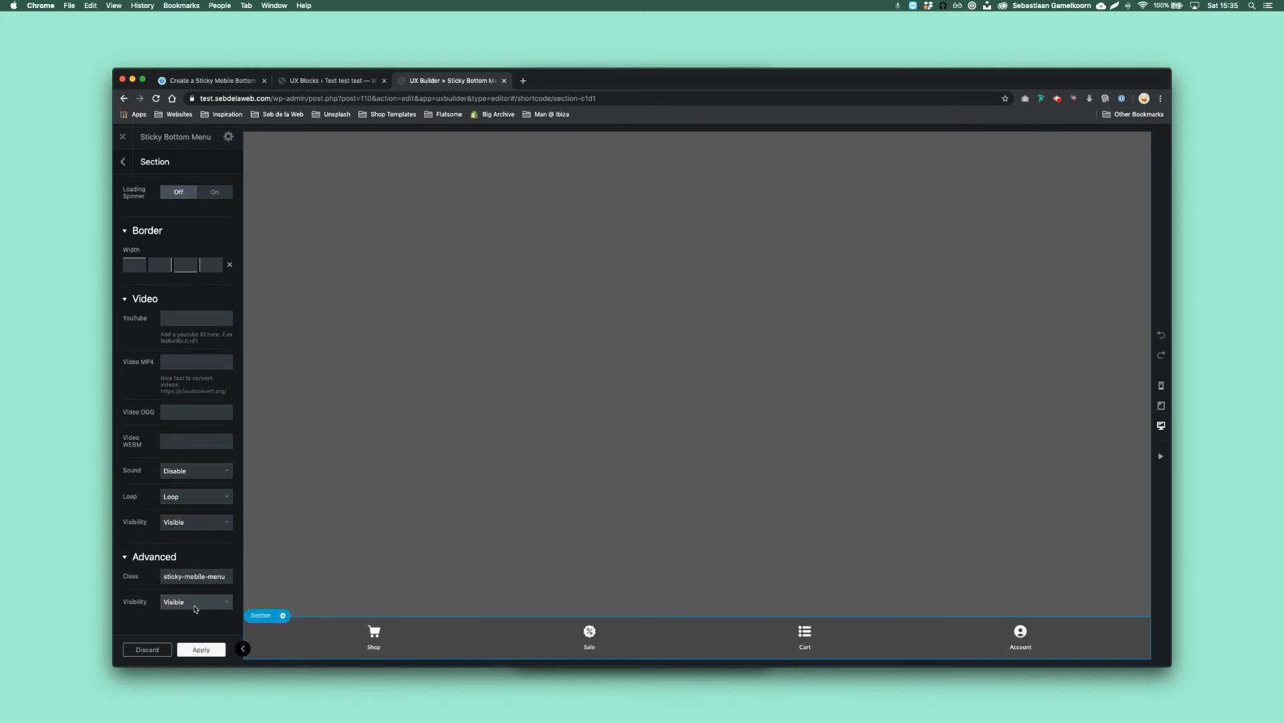
{"action": "left_click", "coordinate": [194, 601]}
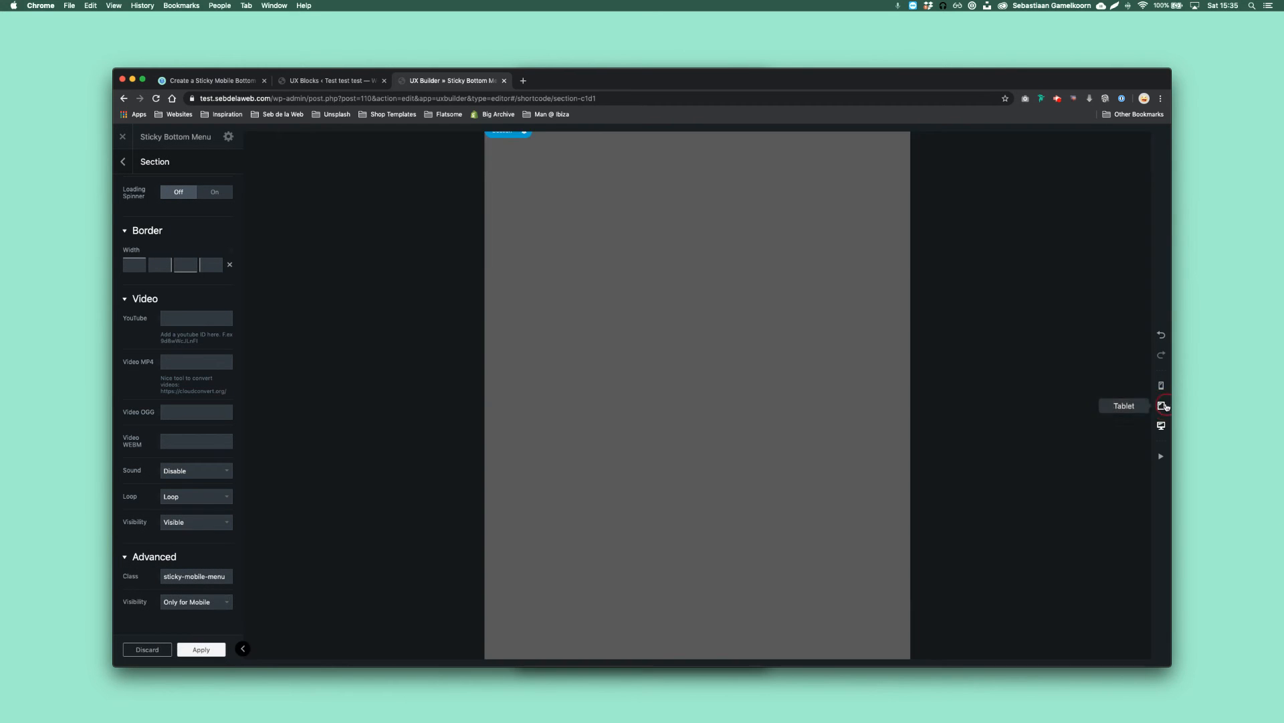
Step: Preview the block at tablet and phone width and apply the new visibility setting
{"action": "left_click", "coordinate": [1161, 406]}
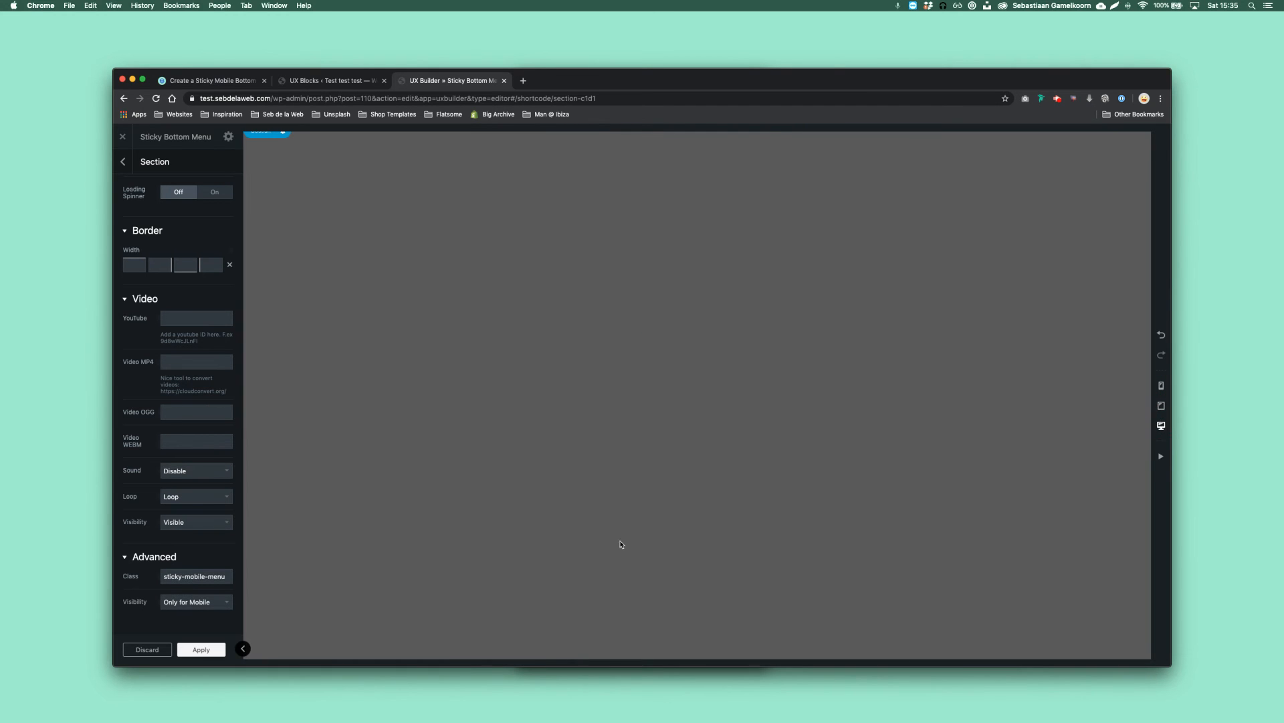
{"action": "mouse_move", "coordinate": [1140, 432]}
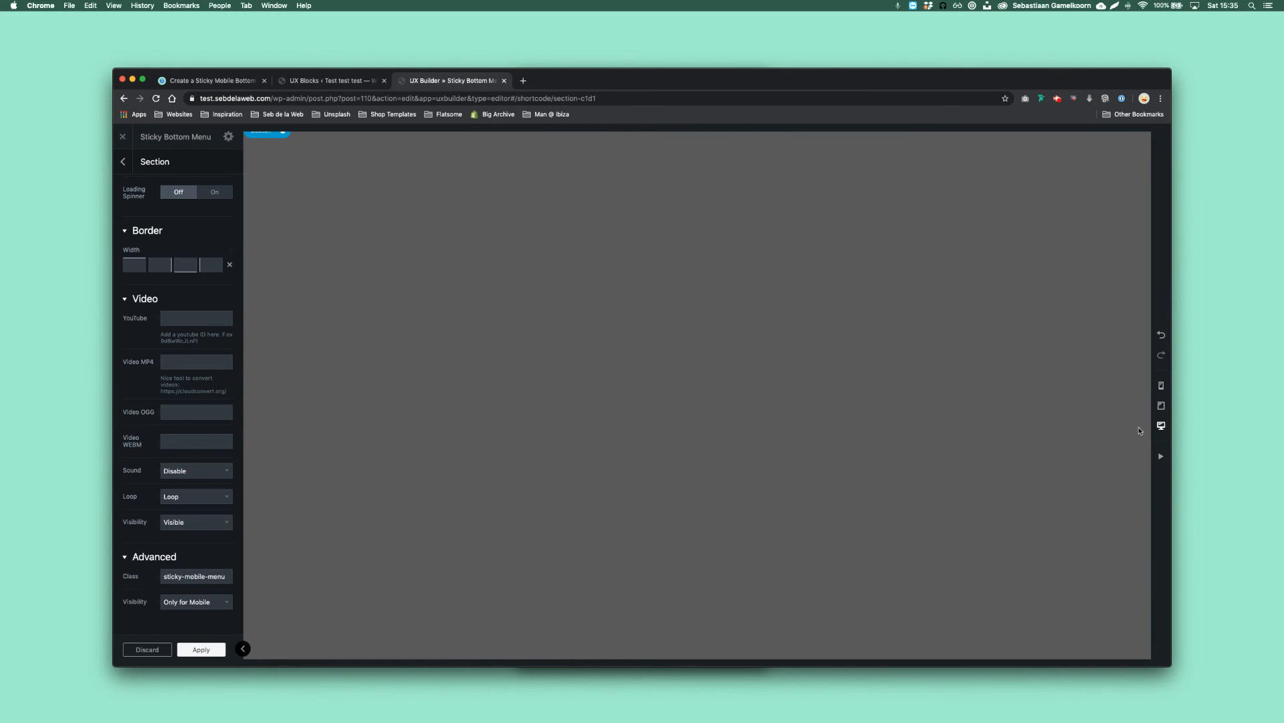
{"action": "left_click", "coordinate": [201, 649]}
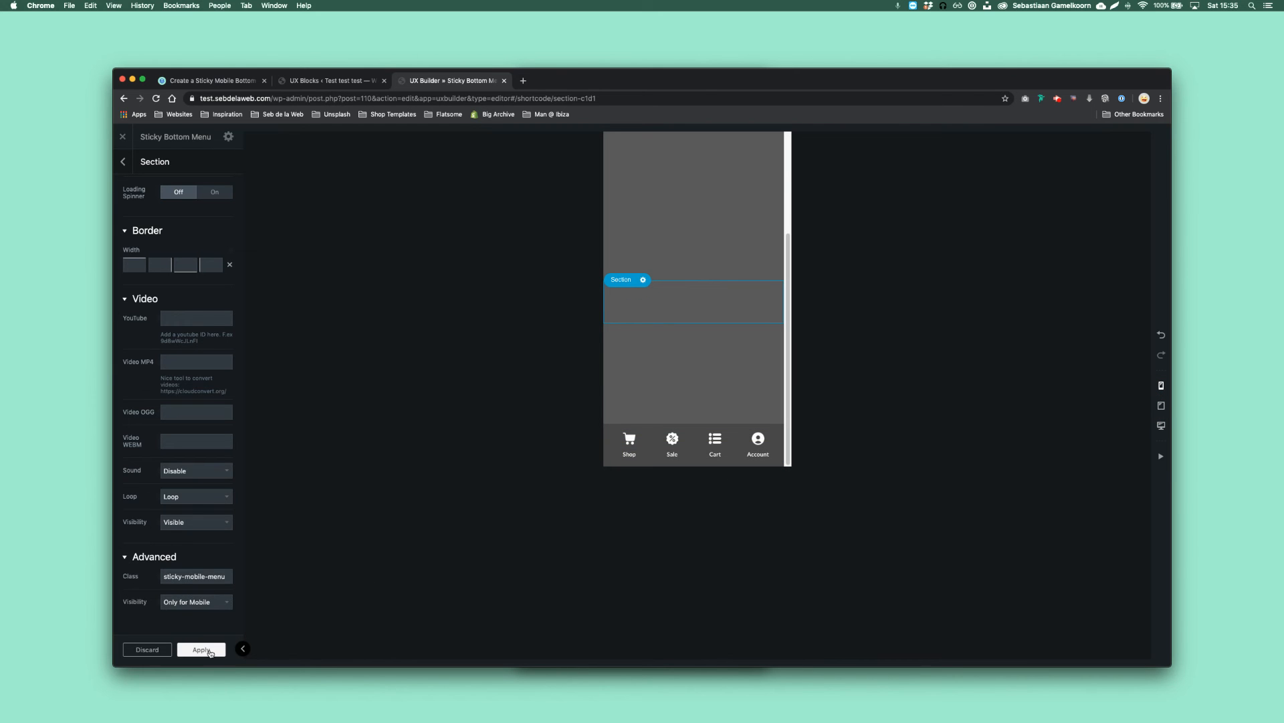
{"action": "left_click", "coordinate": [202, 649]}
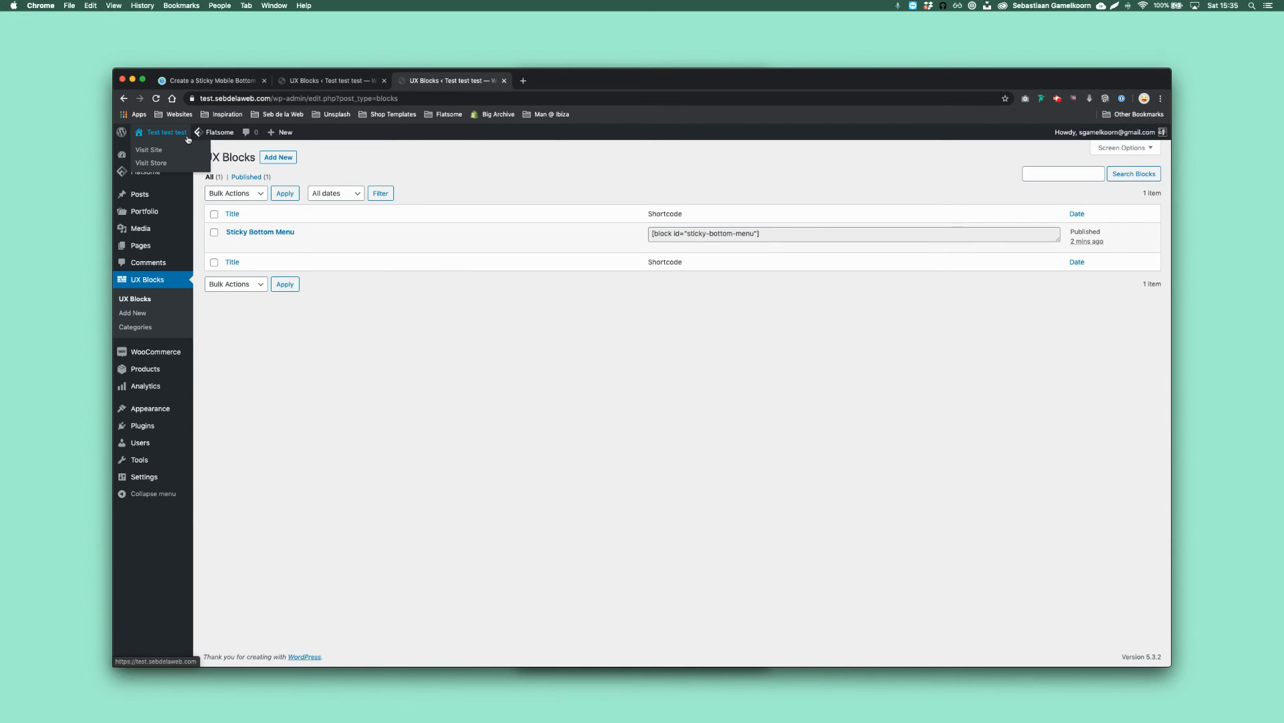
{"action": "mouse_move", "coordinate": [760, 246]}
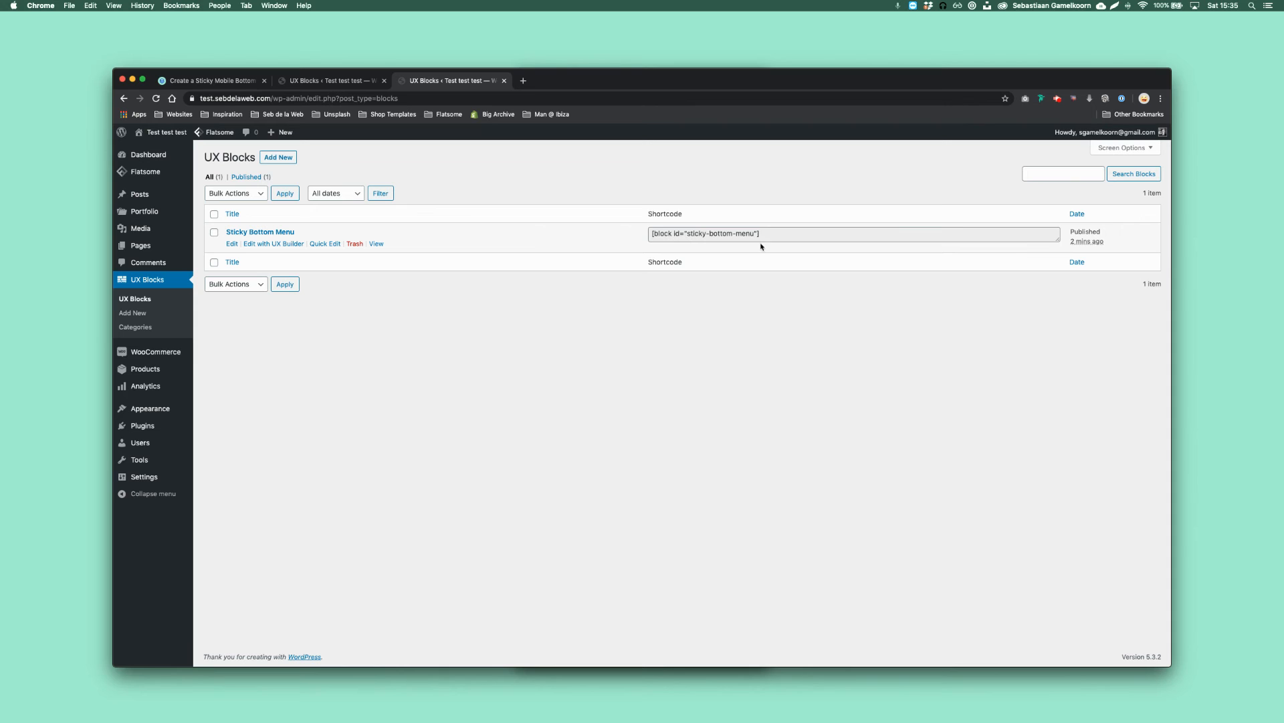
{"action": "mouse_move", "coordinate": [679, 284]}
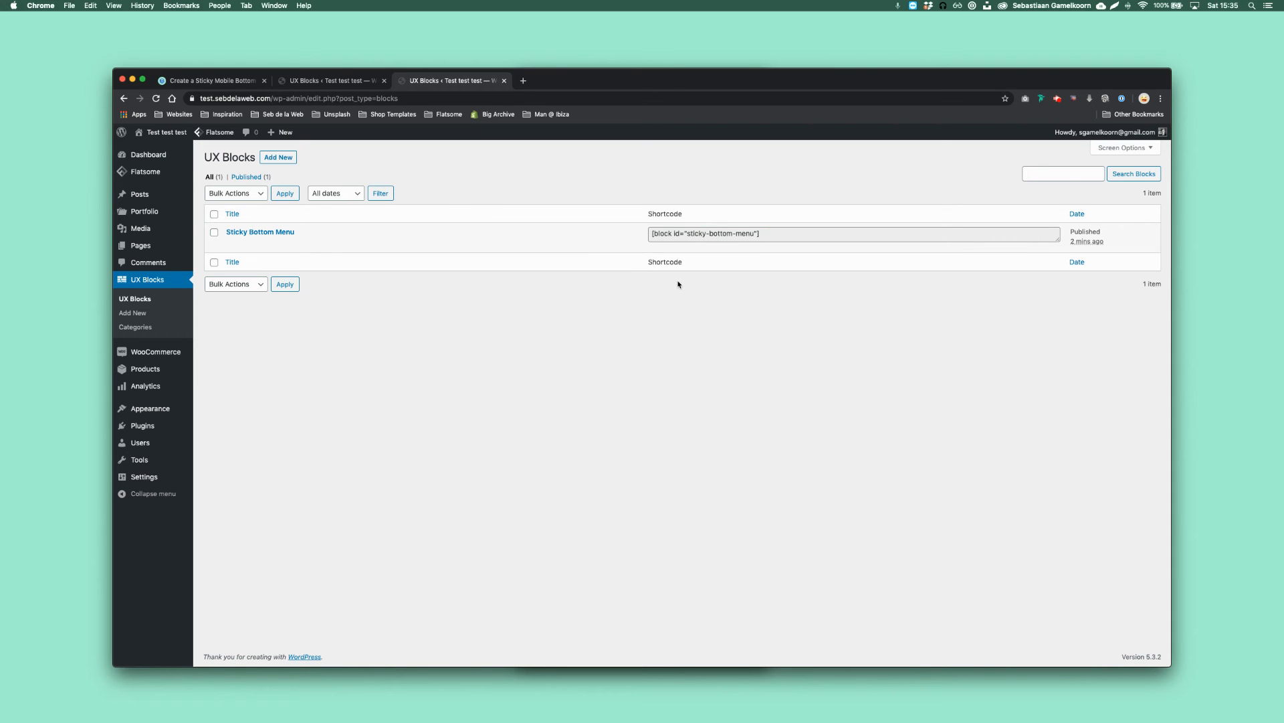
{"action": "mouse_move", "coordinate": [229, 153]}
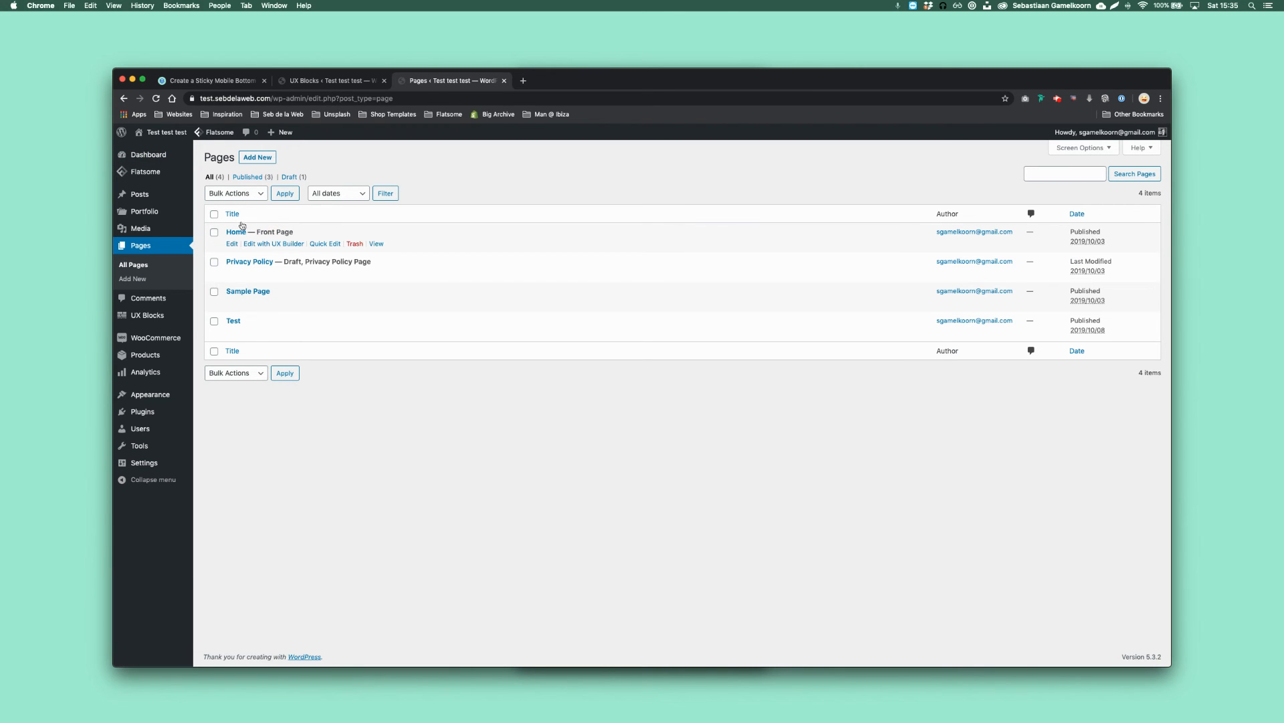
{"action": "mouse_move", "coordinate": [280, 249]}
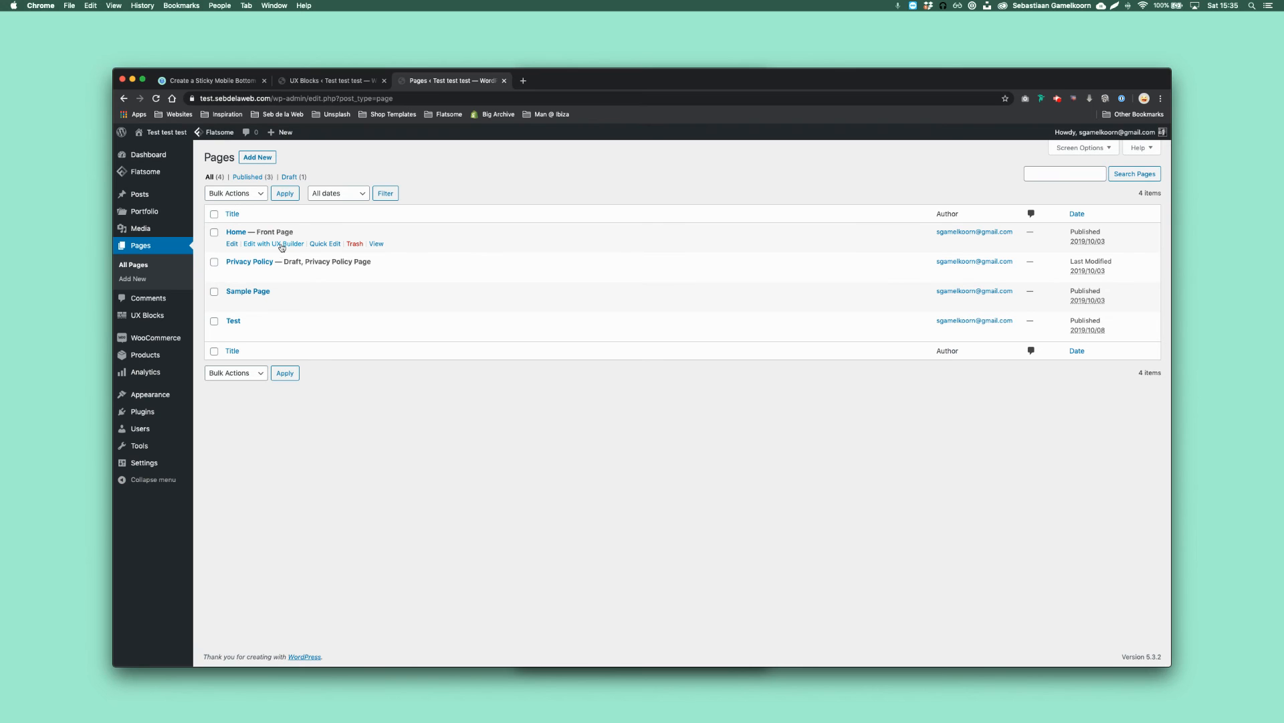
Step: Open the Home front page in Flatsome UX Builder
{"action": "left_click", "coordinate": [268, 243]}
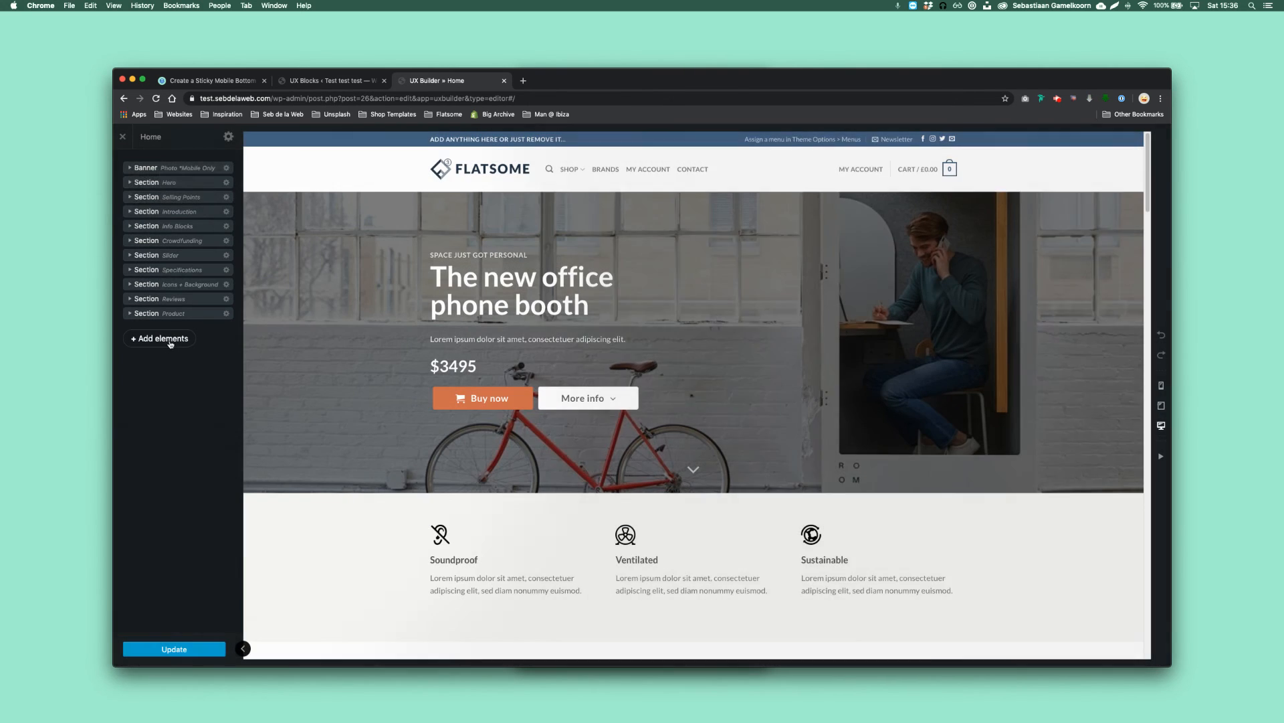
Step: Add a Block element showing Sticky Bottom Menu to Home and preview it at phone width
{"action": "left_click", "coordinate": [160, 338]}
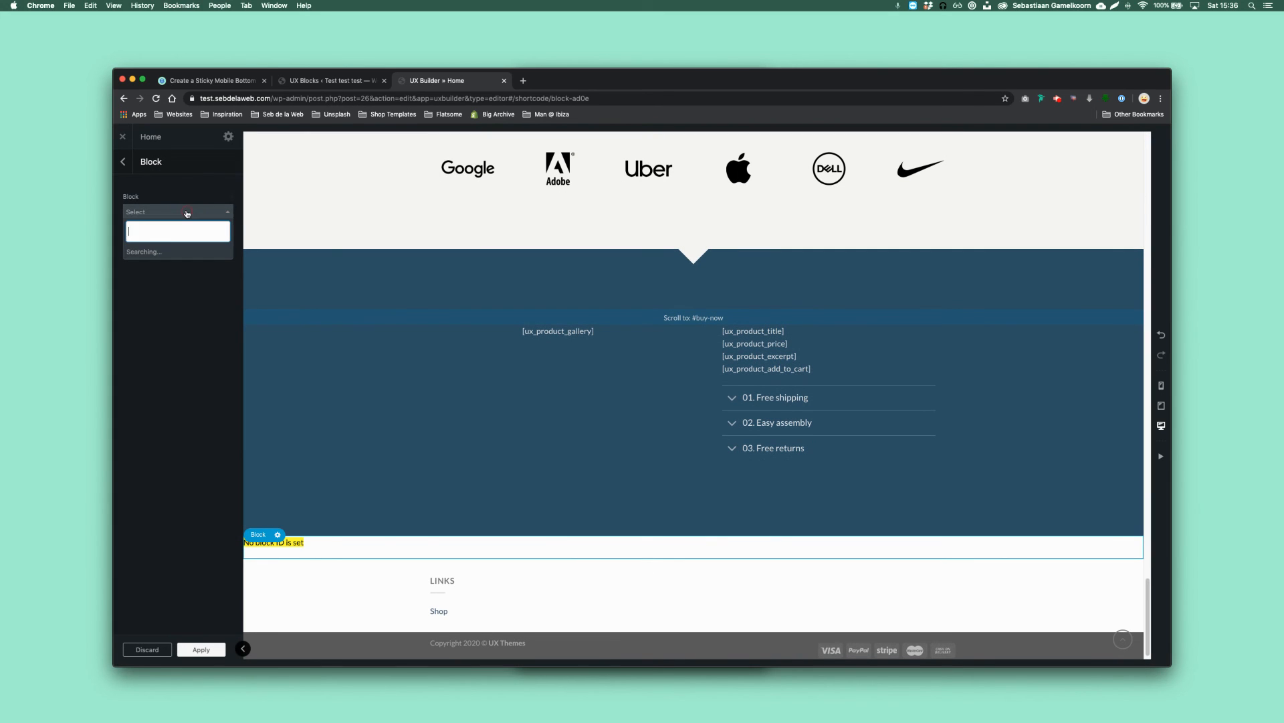
{"action": "left_click", "coordinate": [177, 231]}
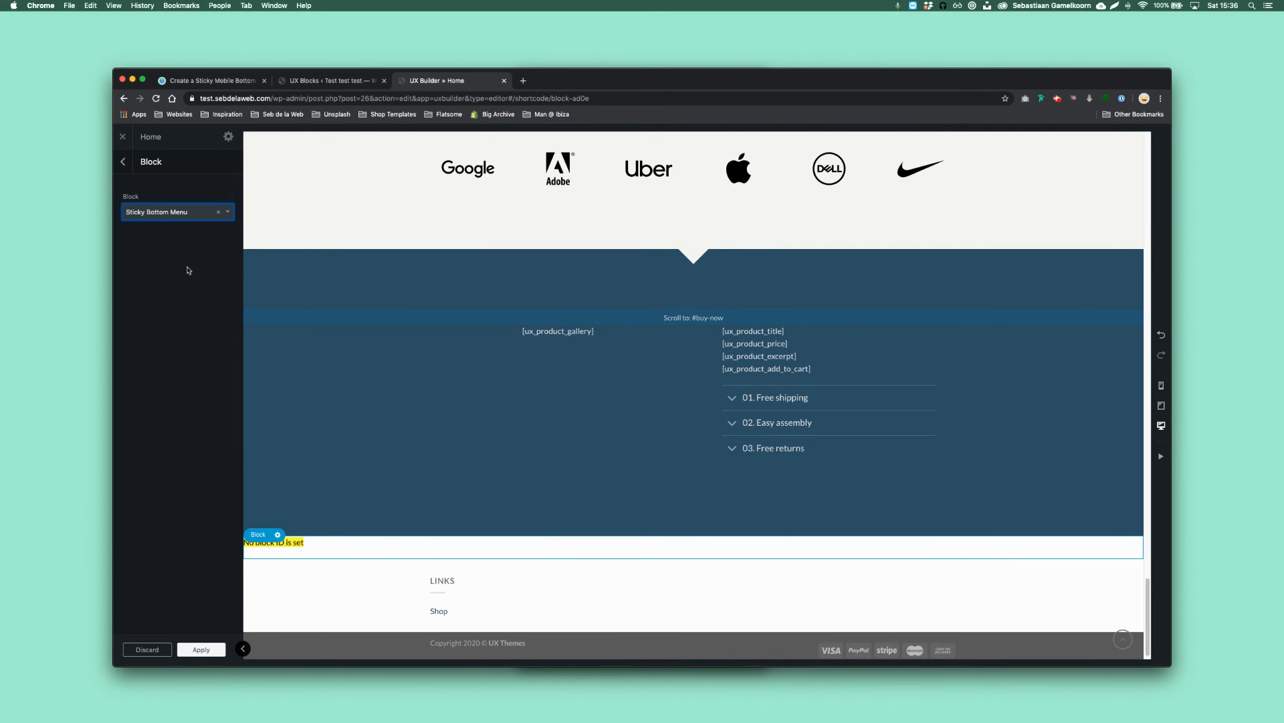
{"action": "scroll", "scroll_direction": "down", "scroll_amount": 3}
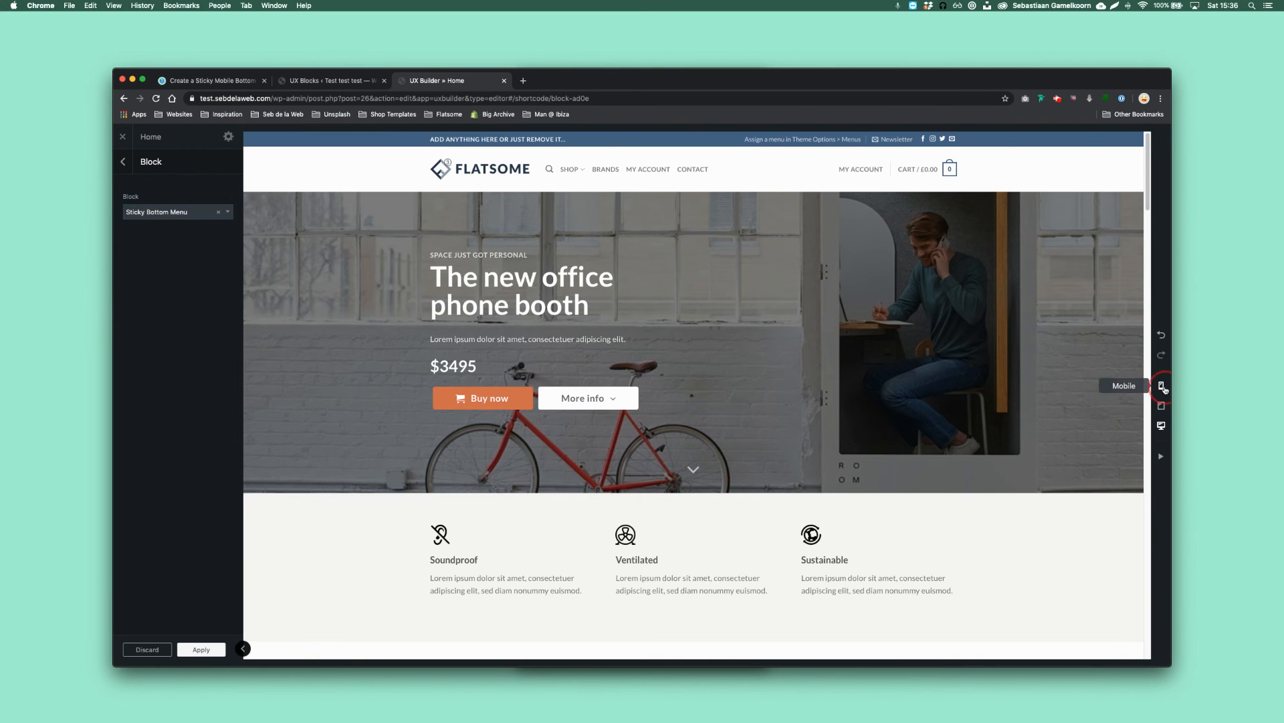
{"action": "left_click", "coordinate": [1162, 387]}
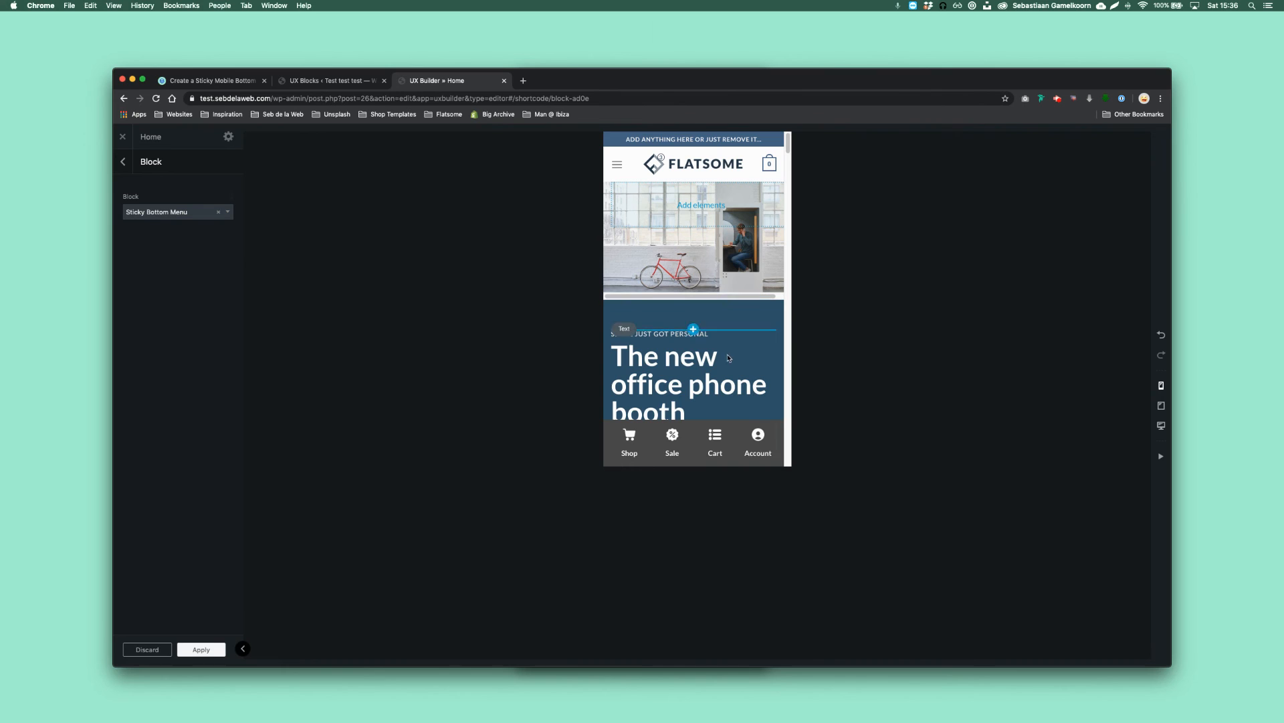
{"action": "mouse_move", "coordinate": [688, 528]}
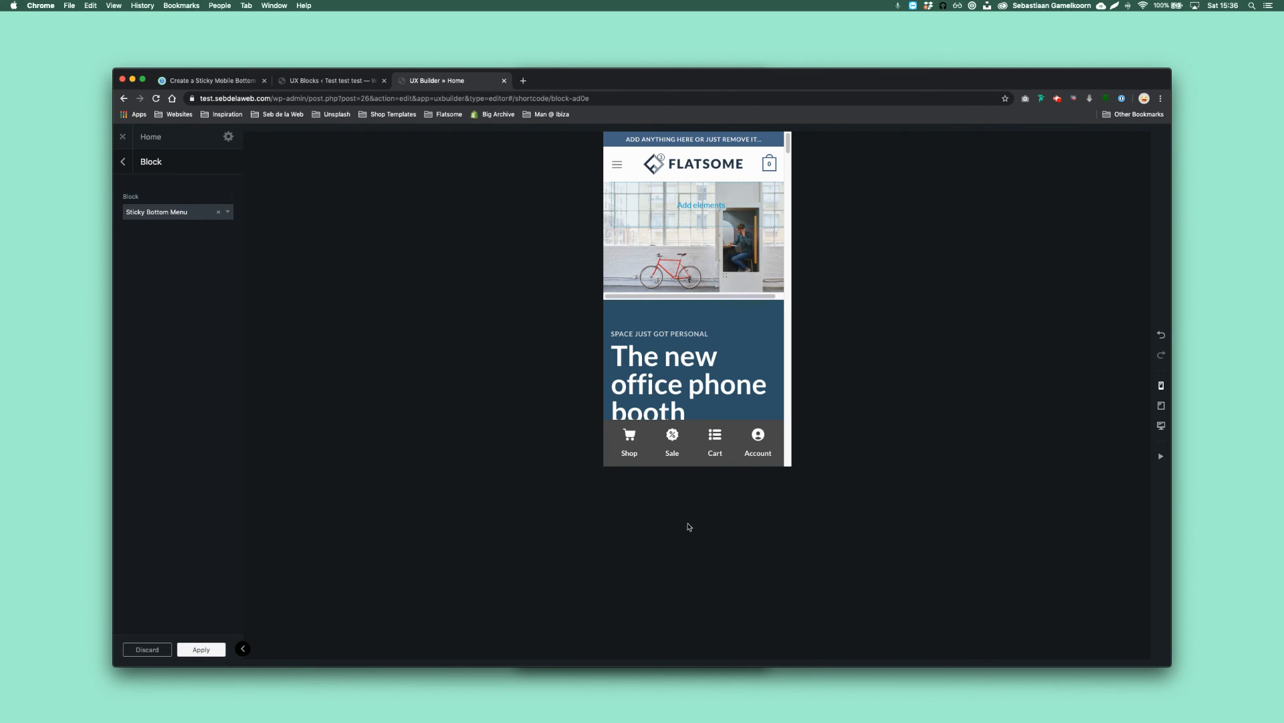
{"action": "mouse_move", "coordinate": [644, 483]}
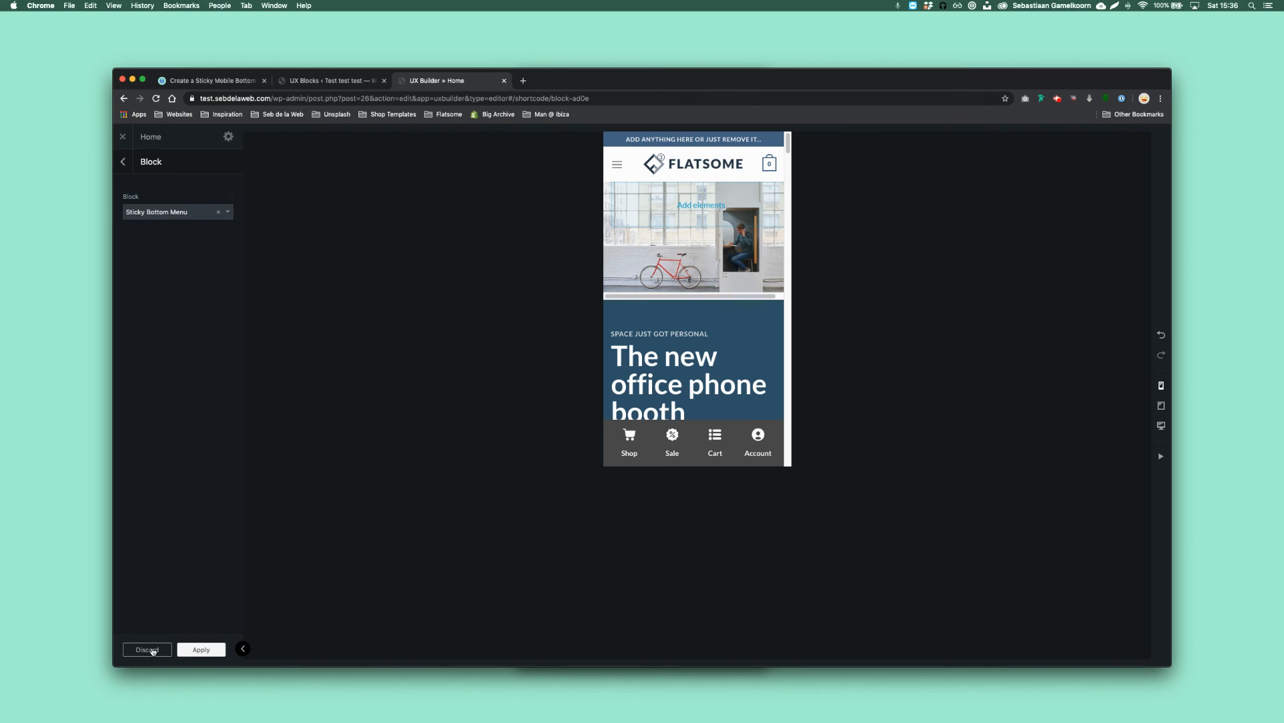
Step: Discard the unsaved changes and leave the editor
{"action": "left_click", "coordinate": [122, 137]}
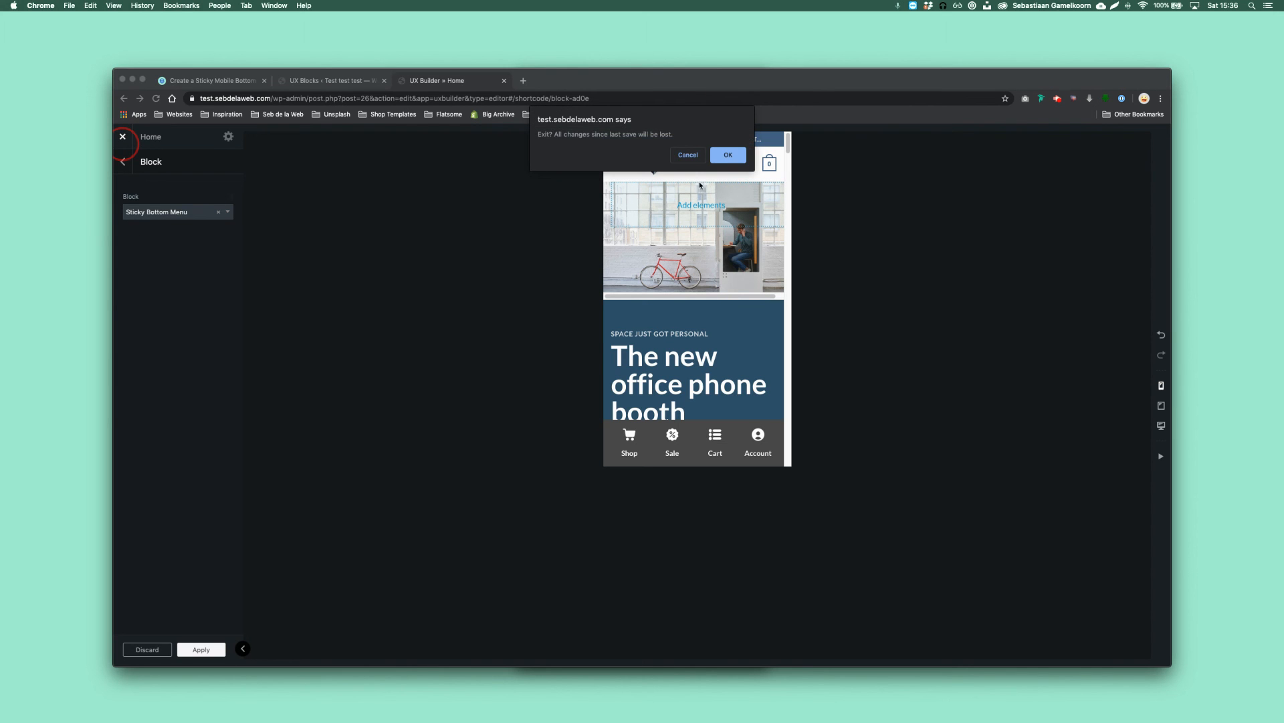
{"action": "left_click", "coordinate": [728, 155]}
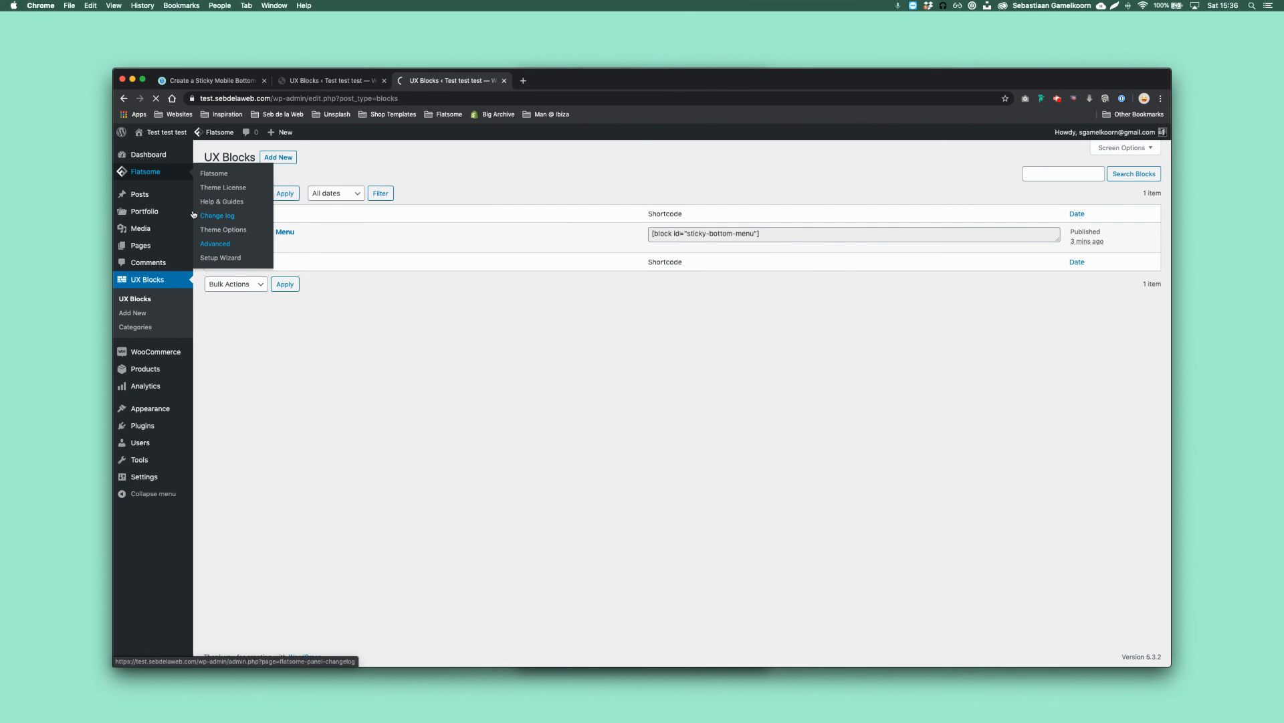
Step: Put [block id="sticky-bottom-menu"] into Footer Scripts under Global Settings and save all changes
{"action": "left_click", "coordinate": [214, 243]}
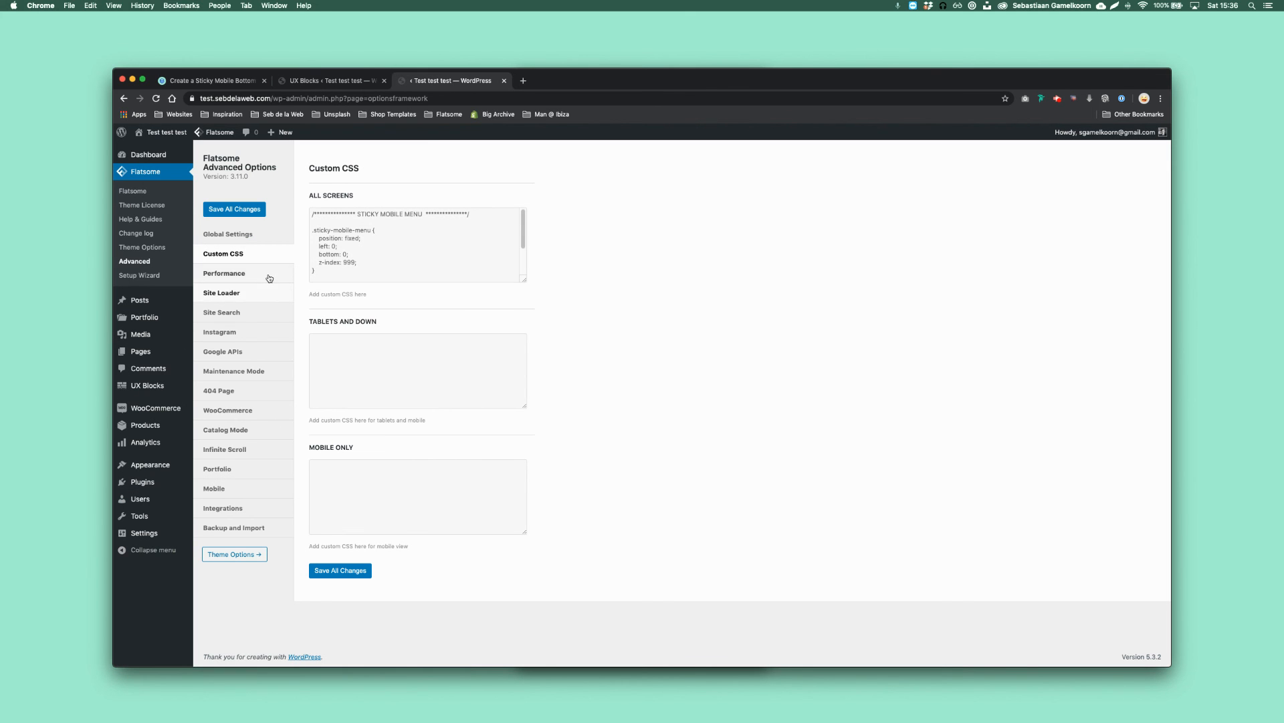
{"action": "left_click", "coordinate": [228, 233]}
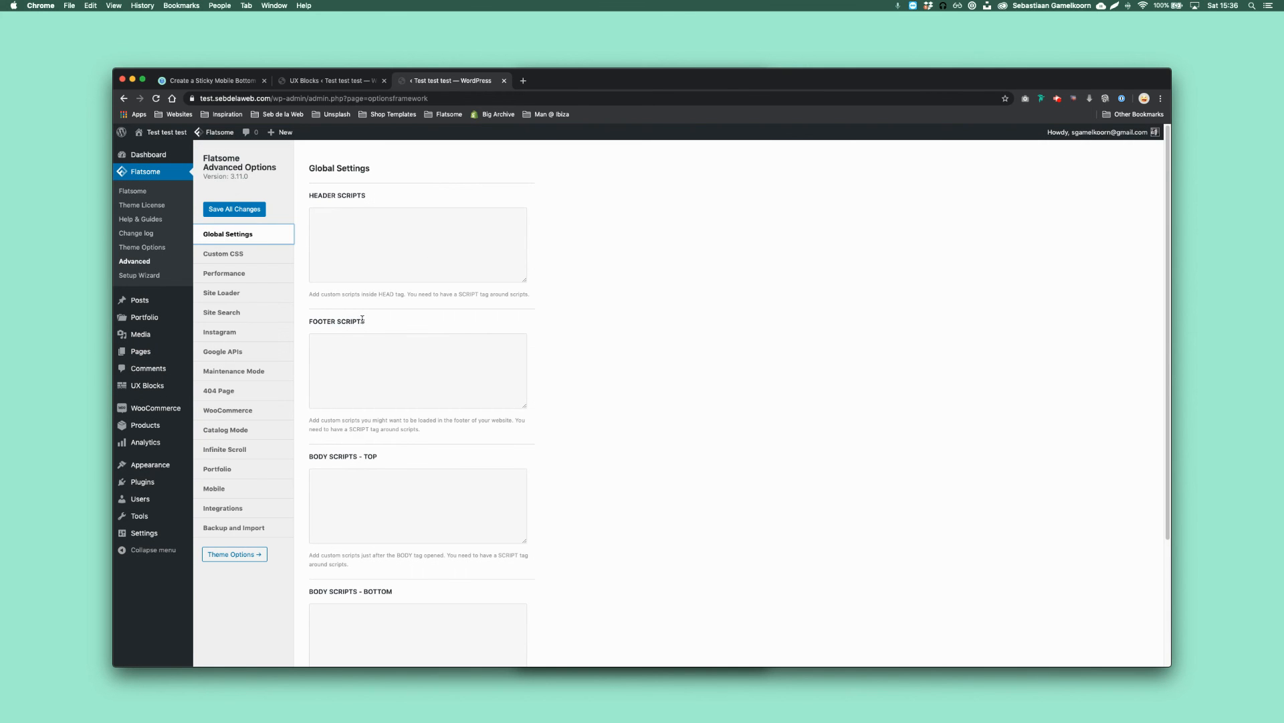
{"action": "type", "text": "[block id=\"sticky-bottom-menu\"]"}
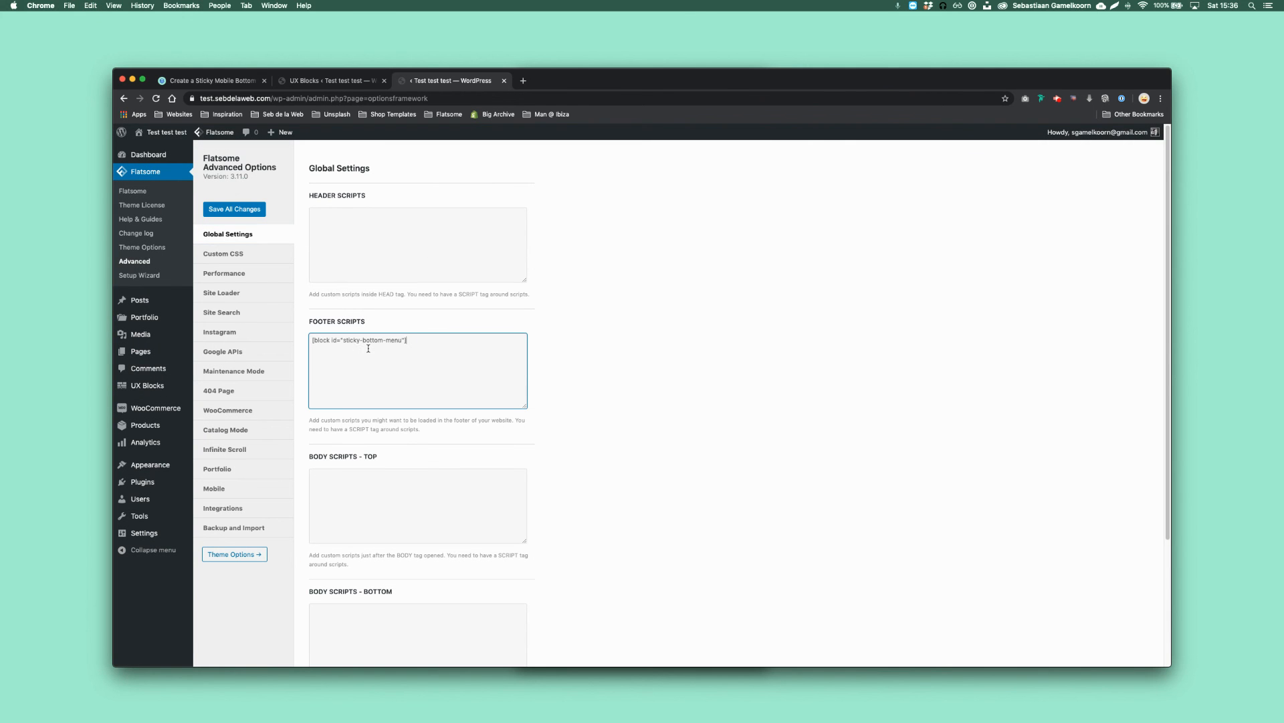
{"action": "scroll", "scroll_direction": "down", "scroll_amount": 3}
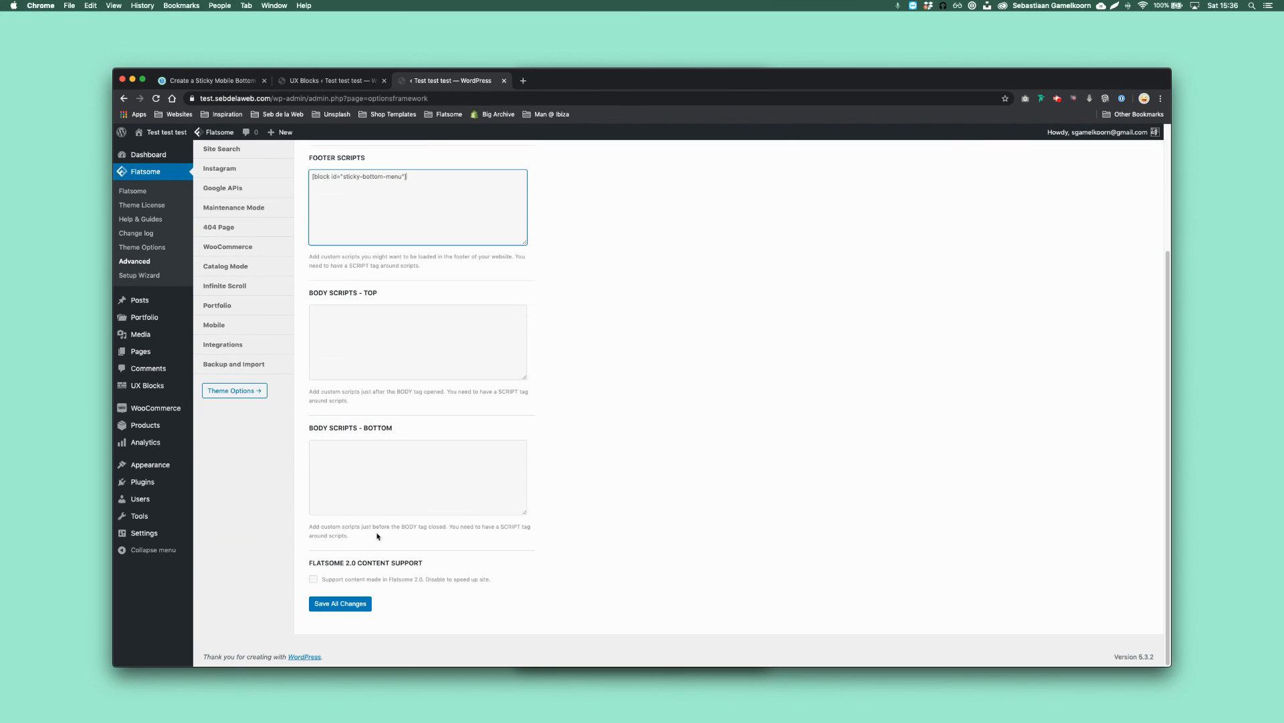
{"action": "left_click", "coordinate": [339, 603]}
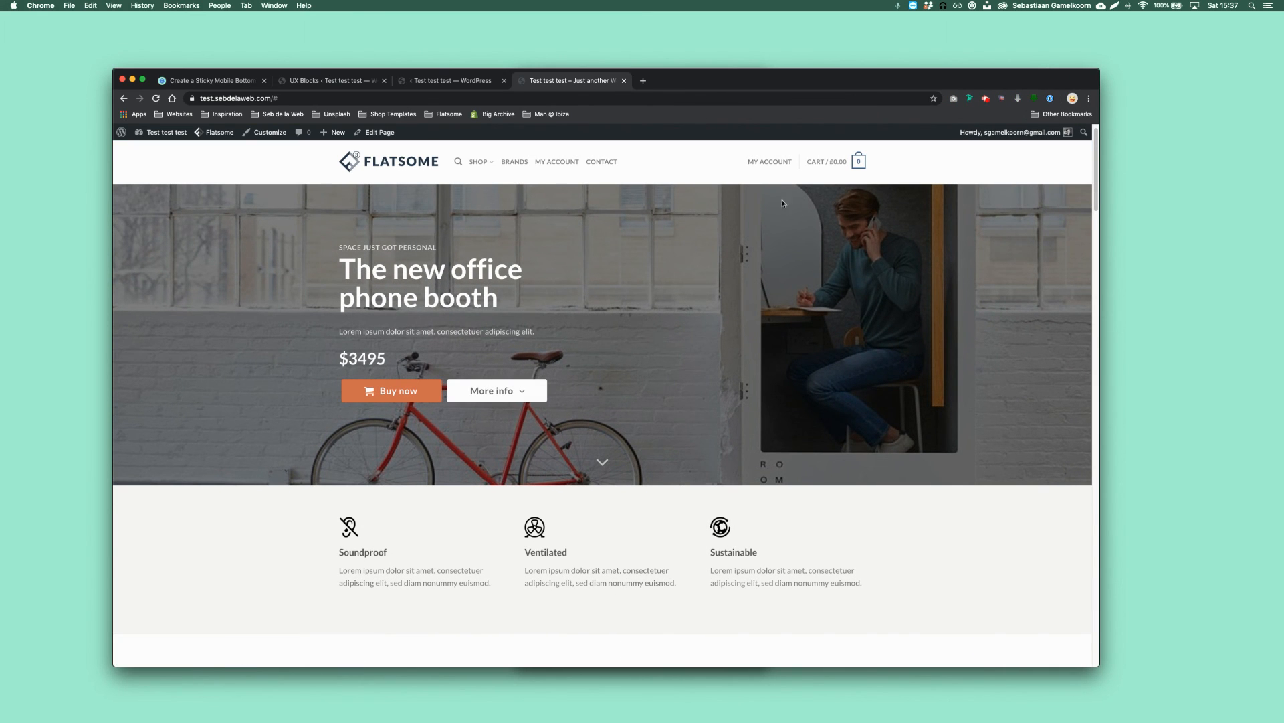
Step: Visit the live site and scroll the front page to check the bottom bar
{"action": "left_click", "coordinate": [769, 162]}
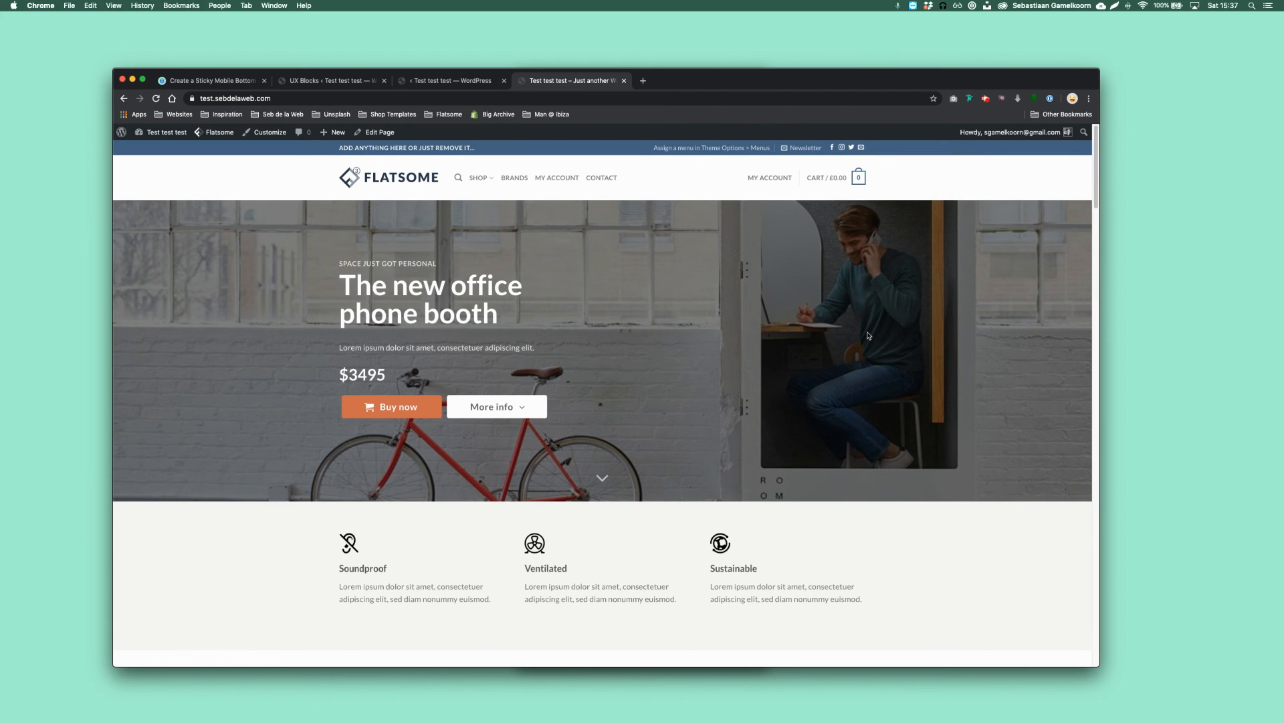
{"action": "left_click", "coordinate": [827, 178]}
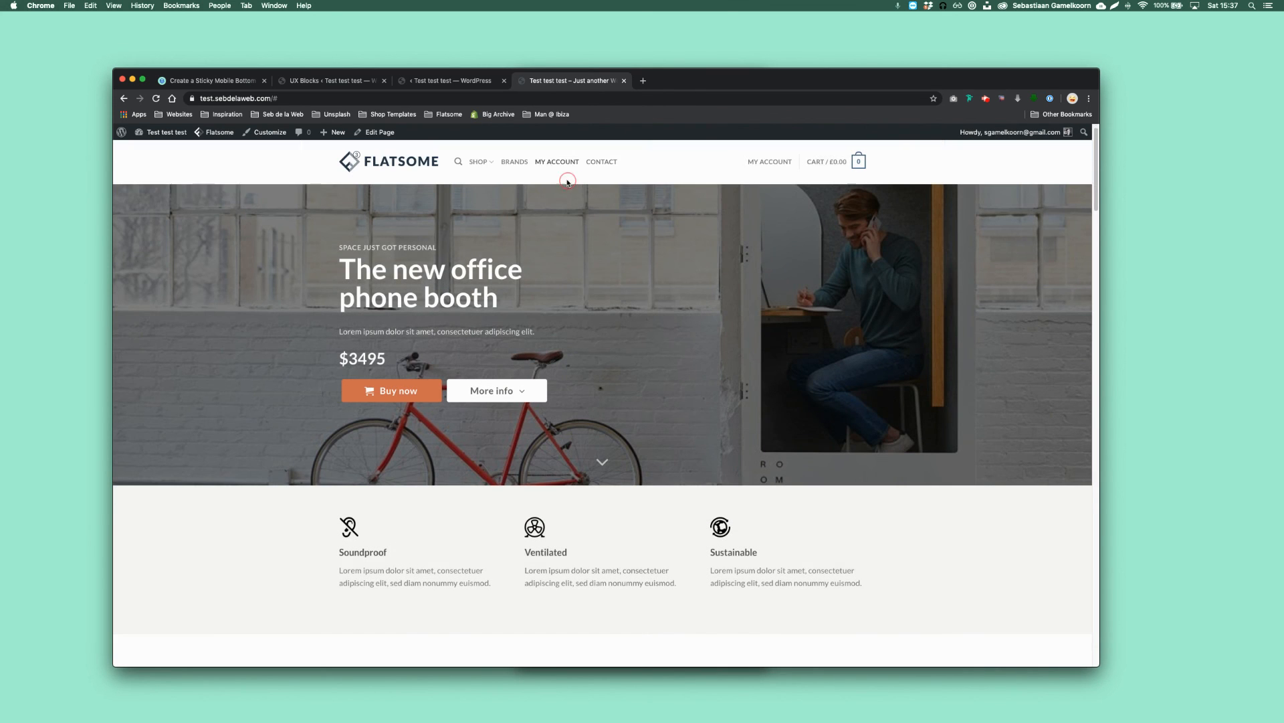
{"action": "scroll", "scroll_direction": "down", "scroll_amount": 3}
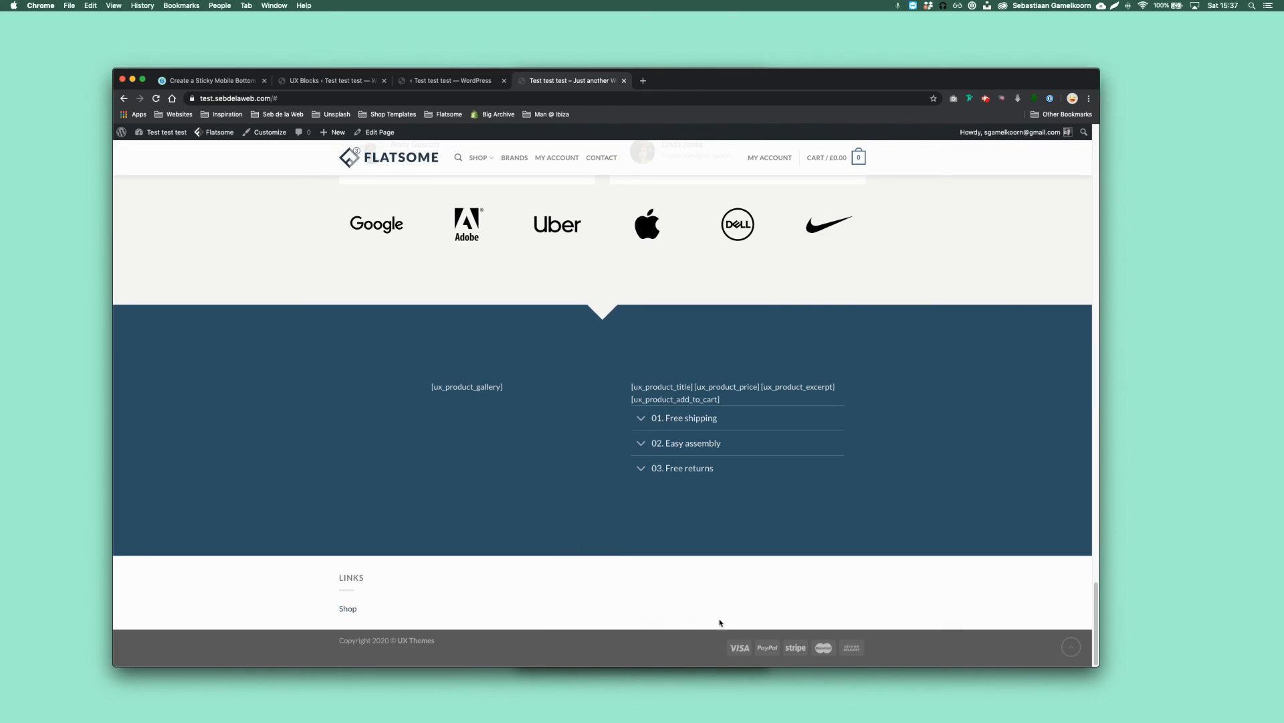
{"action": "scroll", "scroll_direction": "up", "scroll_amount": 3}
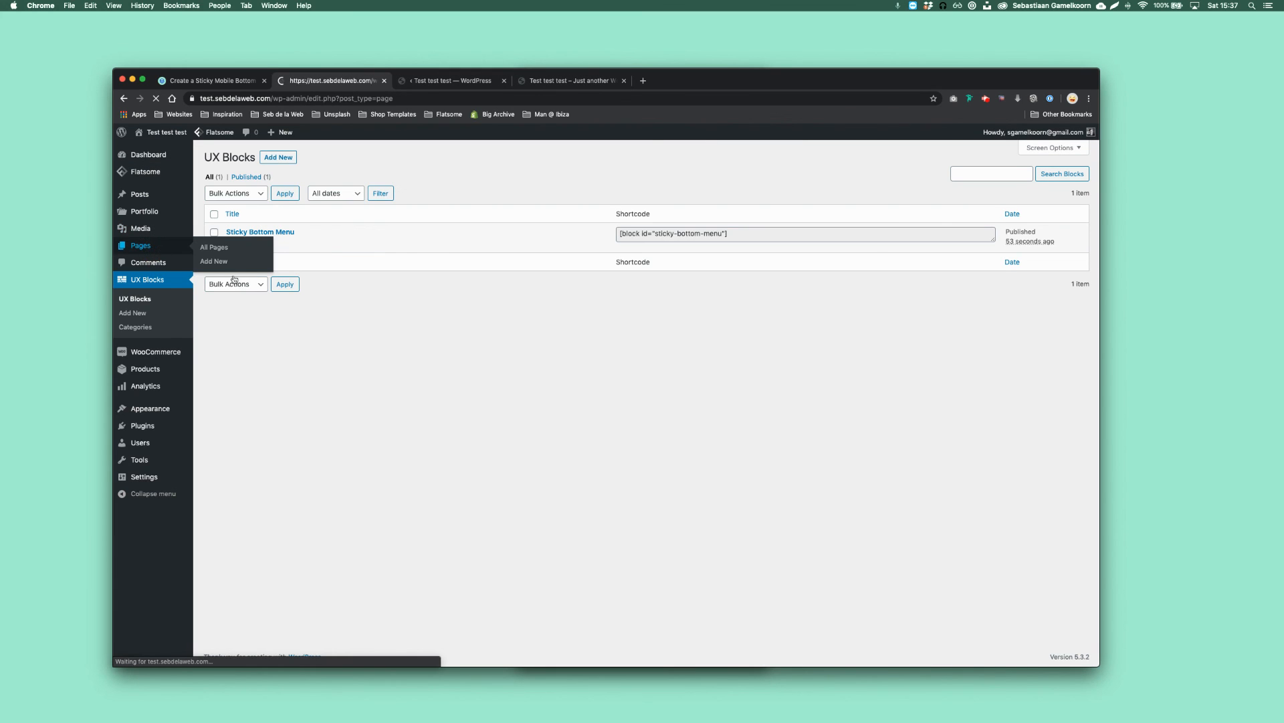
Step: View the Sample Page from the Pages list at mobile width, confirming the bottom bar
{"action": "left_click", "coordinate": [214, 246]}
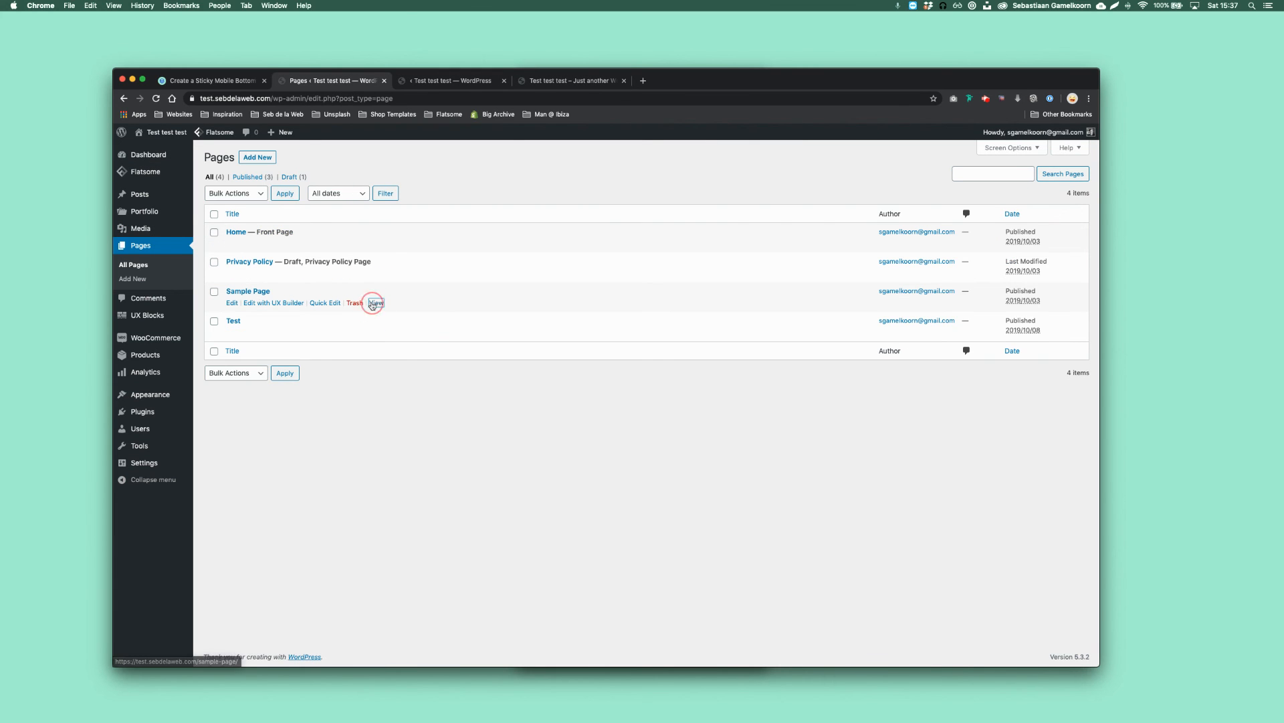
{"action": "left_click", "coordinate": [375, 302]}
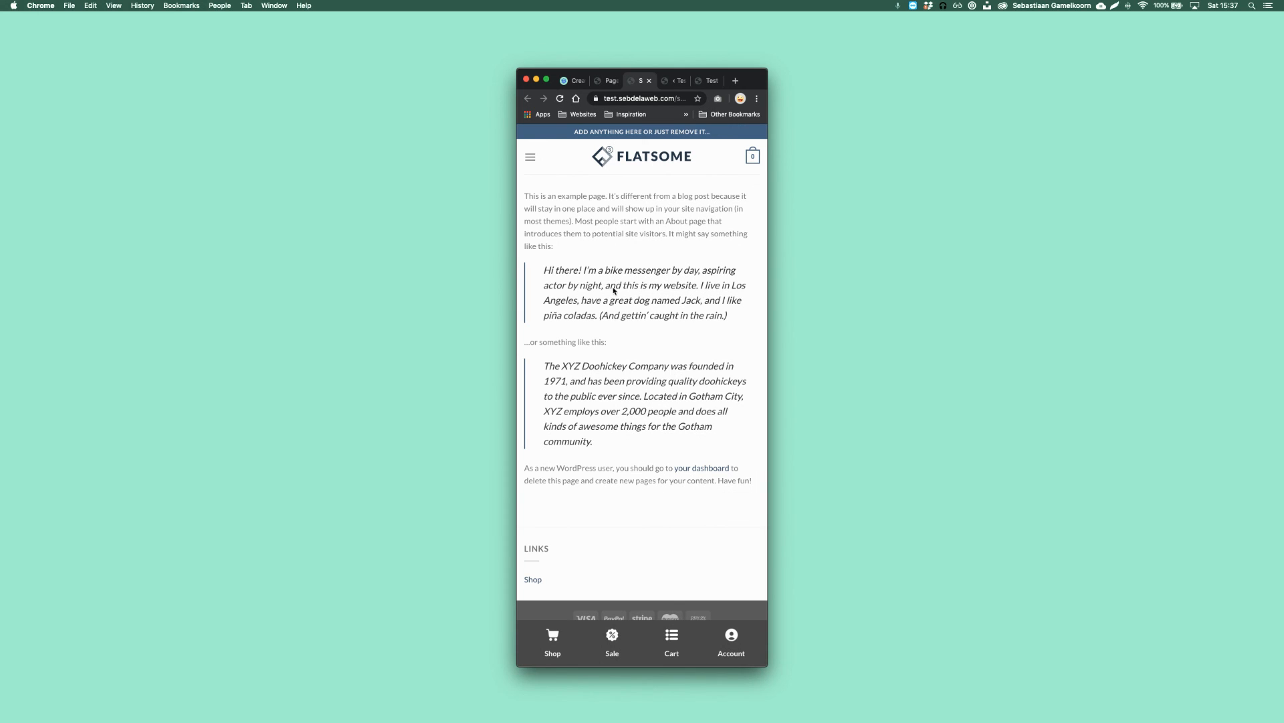
{"action": "mouse_move", "coordinate": [686, 266]}
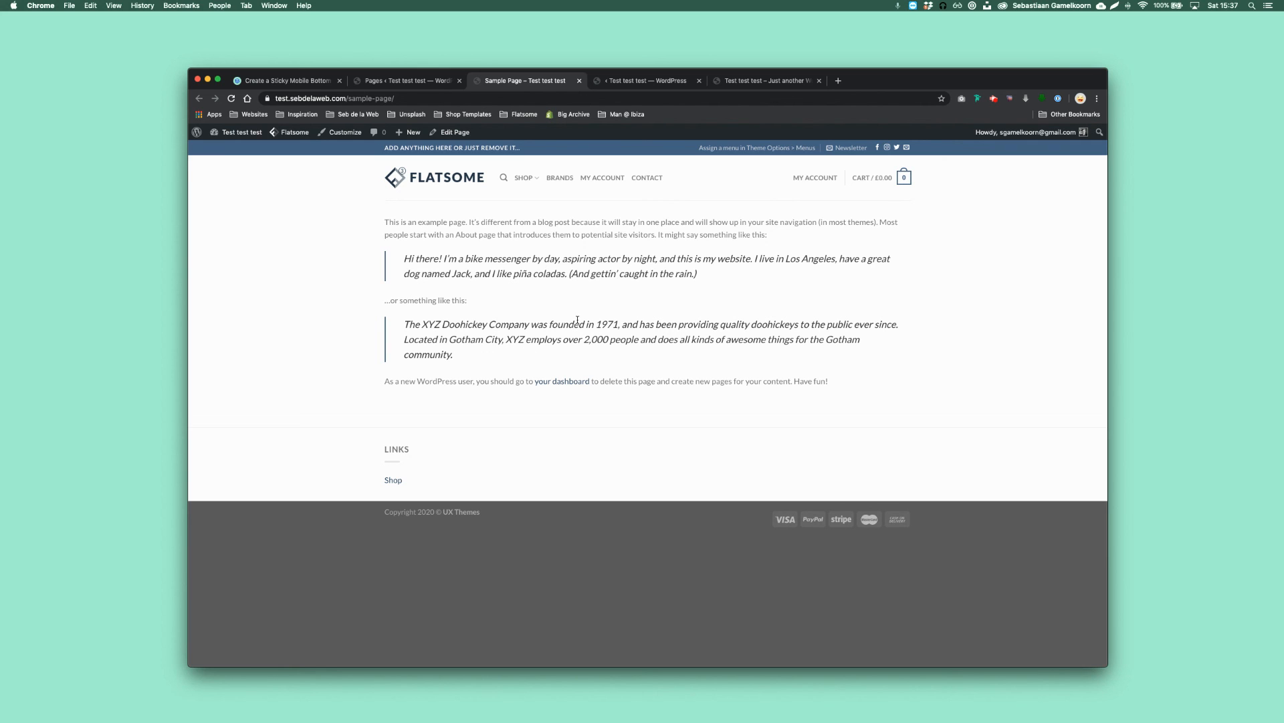
{"action": "mouse_move", "coordinate": [638, 362]}
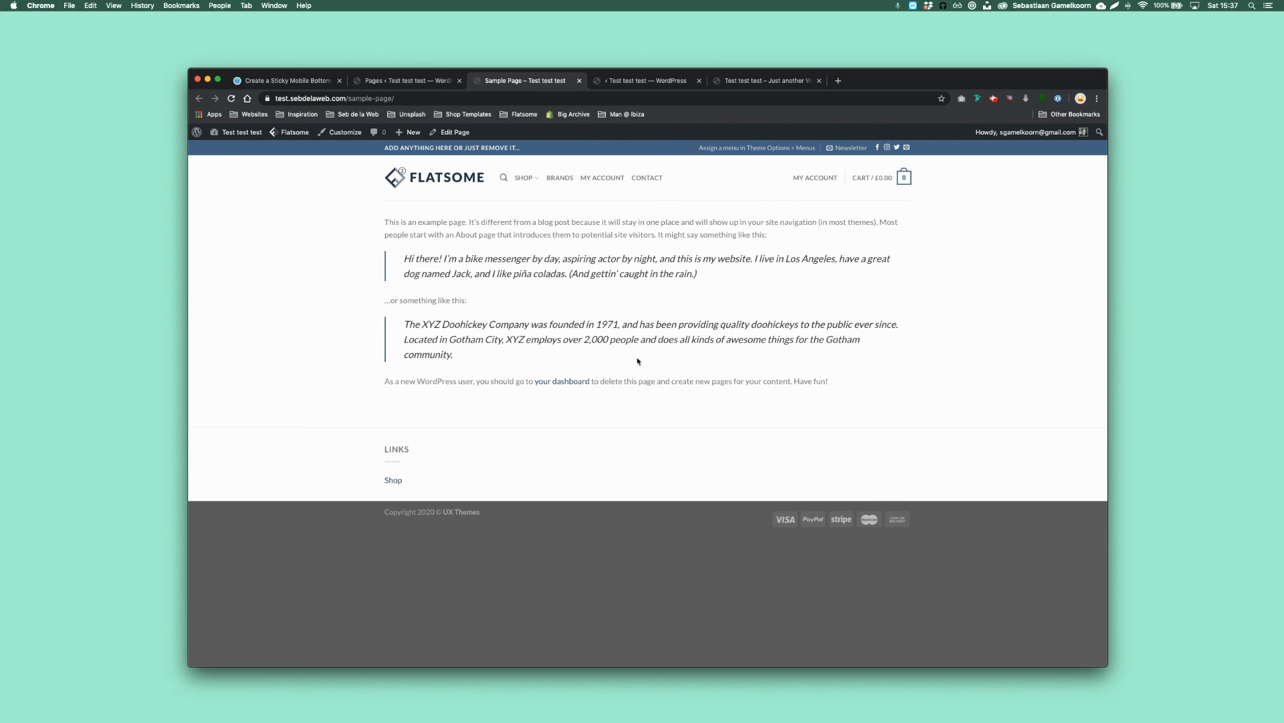
{"action": "mouse_move", "coordinate": [703, 218]}
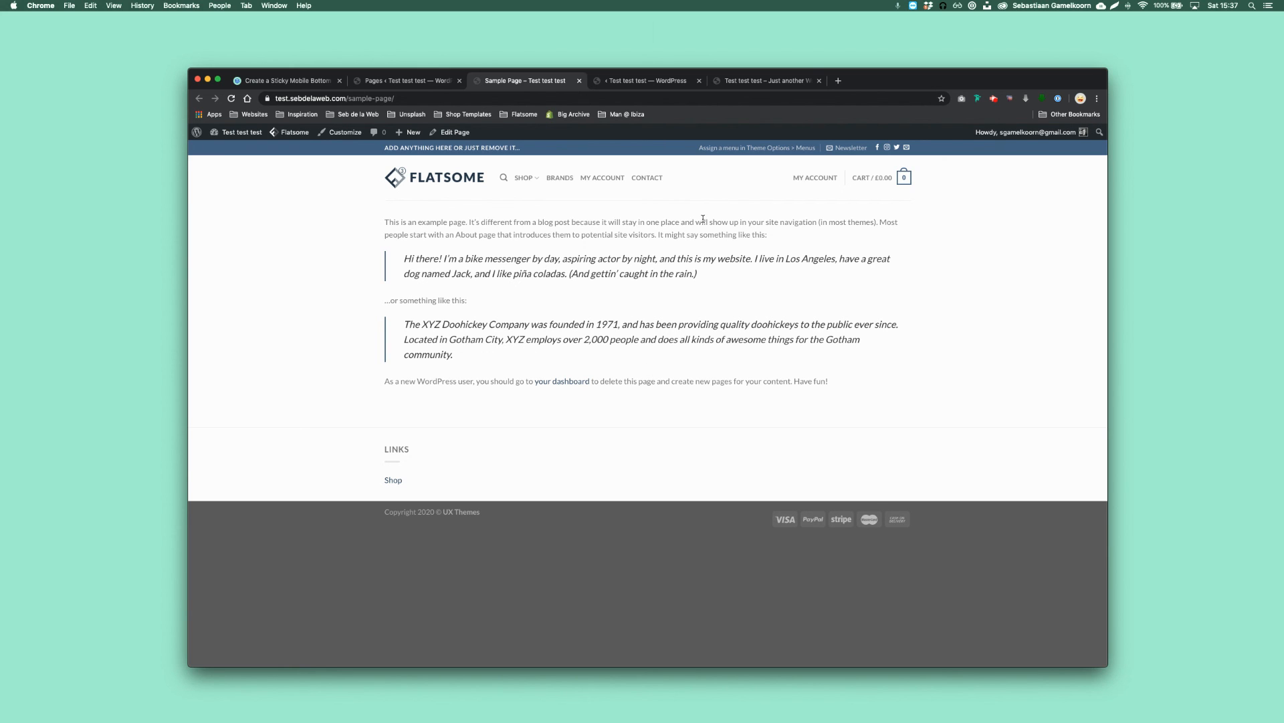
{"action": "mouse_move", "coordinate": [692, 321]}
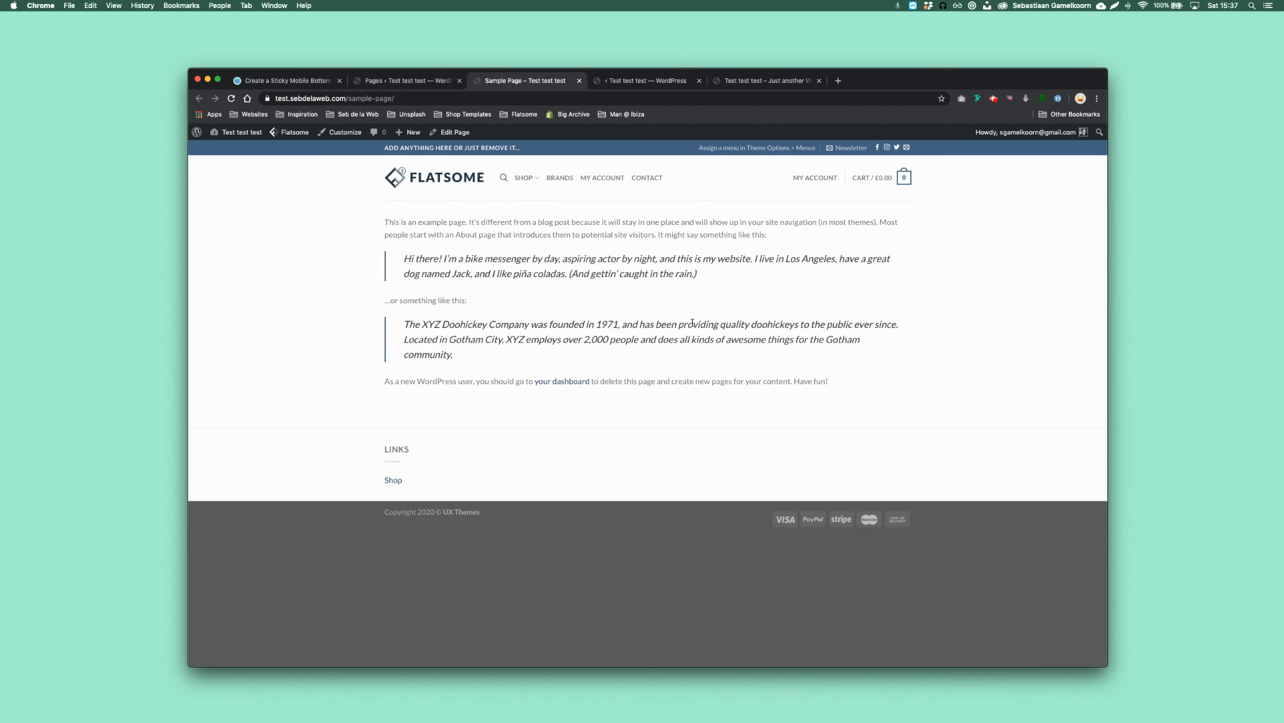